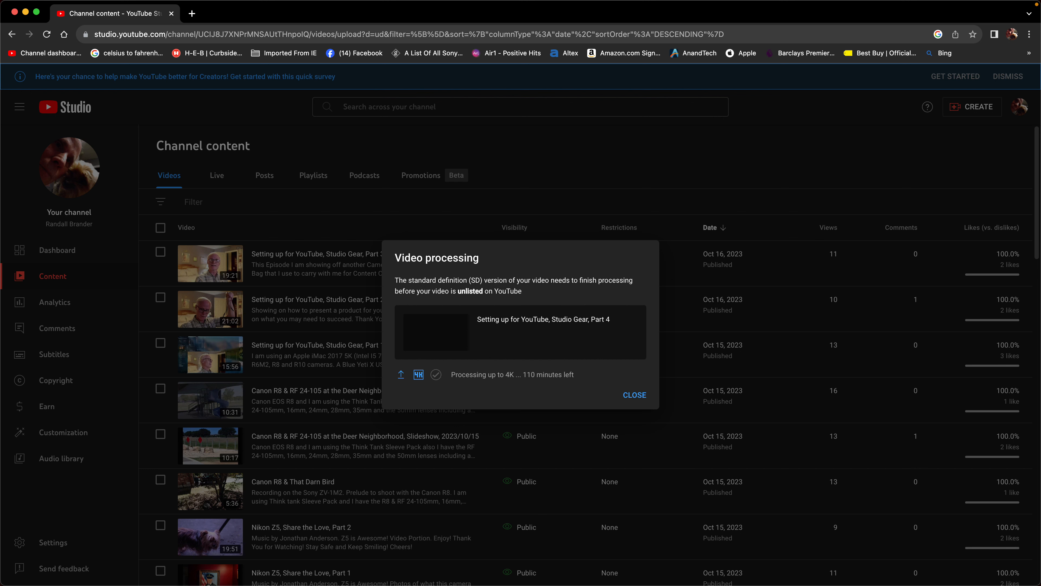
mouse_move(501, 448)
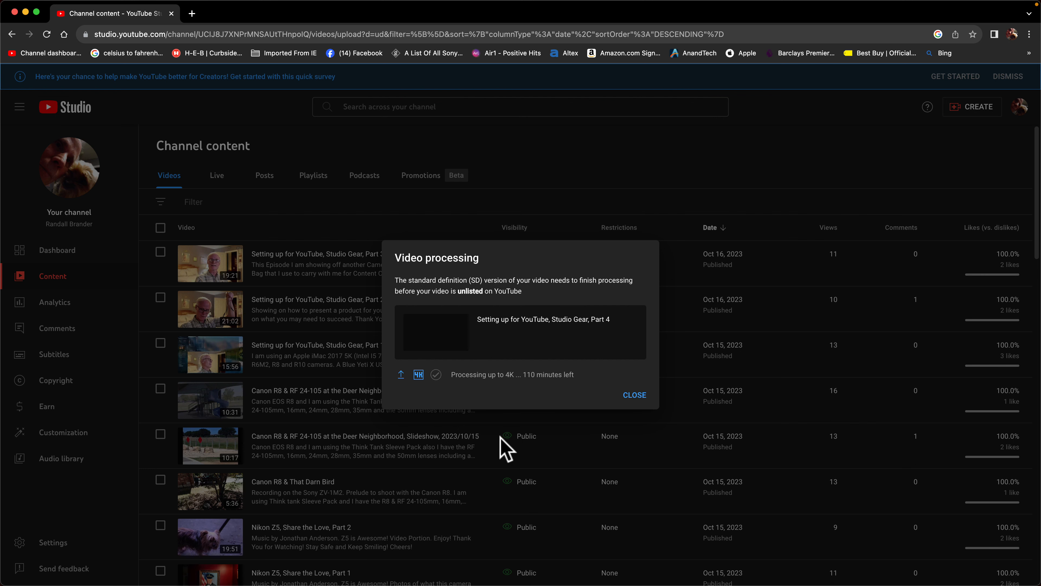
mouse_move(411, 394)
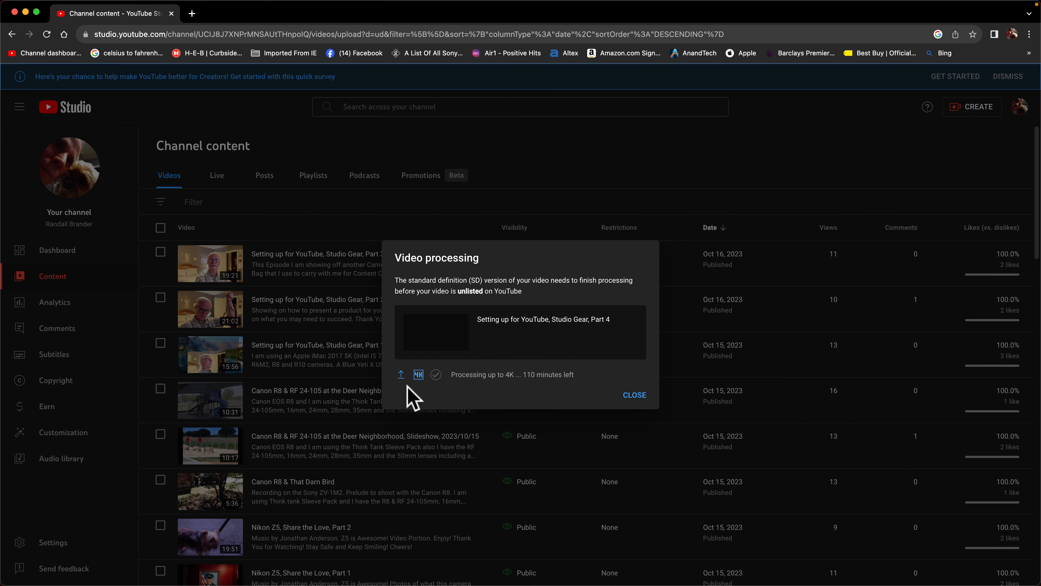
mouse_move(534, 390)
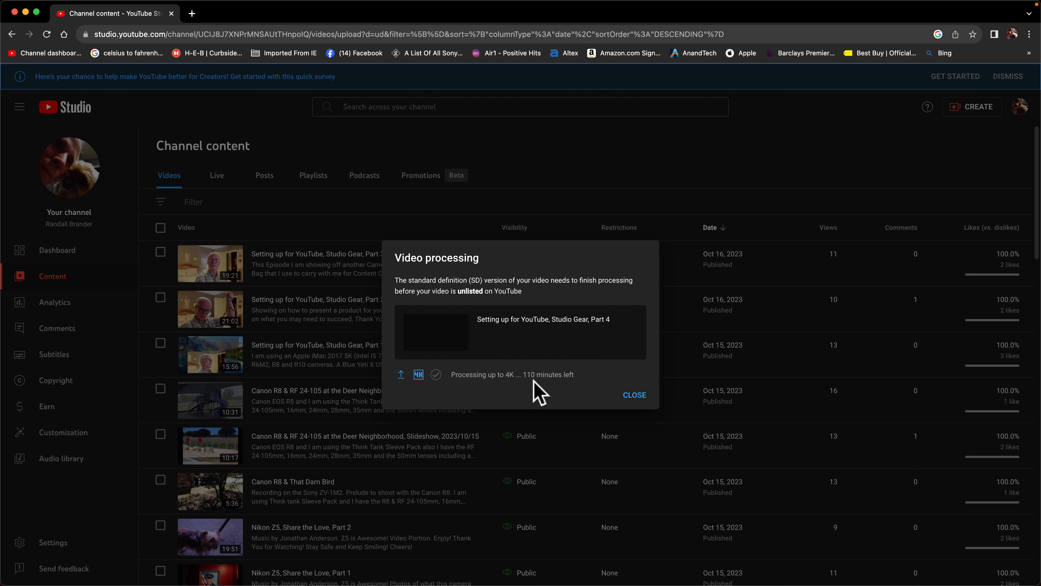
mouse_move(574, 393)
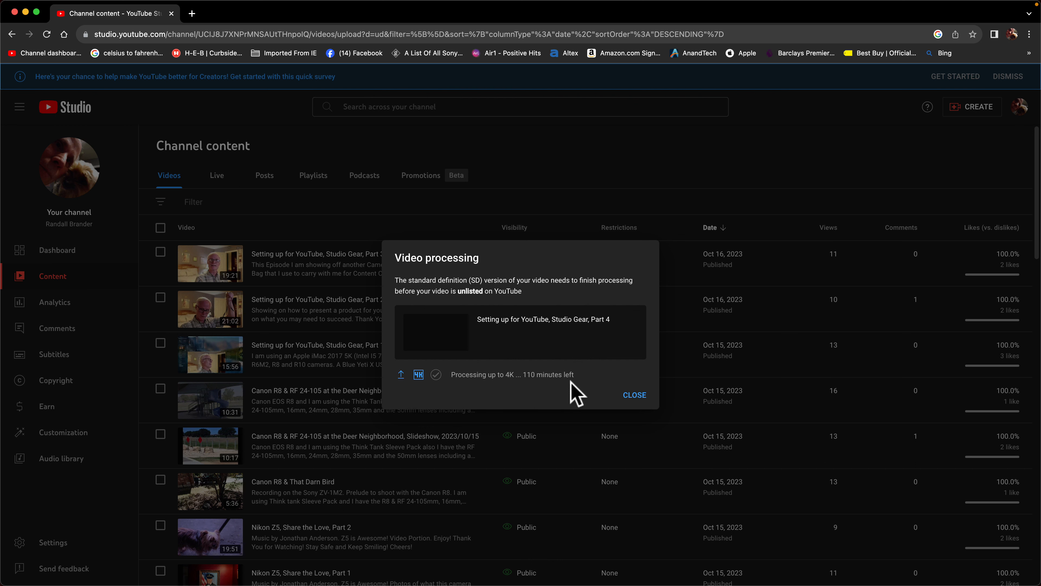
mouse_move(562, 400)
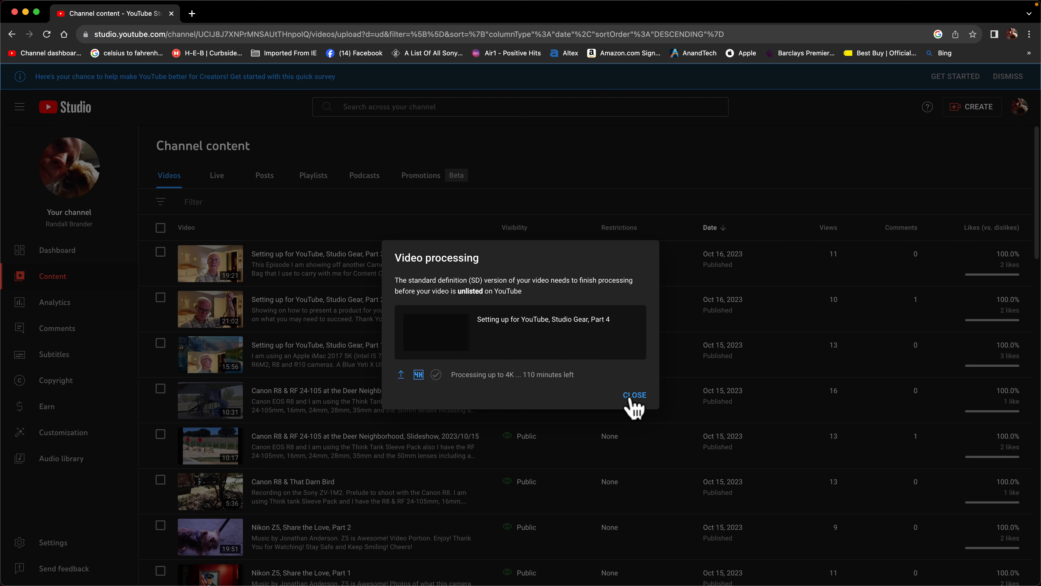
- Dismiss the processing notice and review the Part 4 video's details page
click(634, 395)
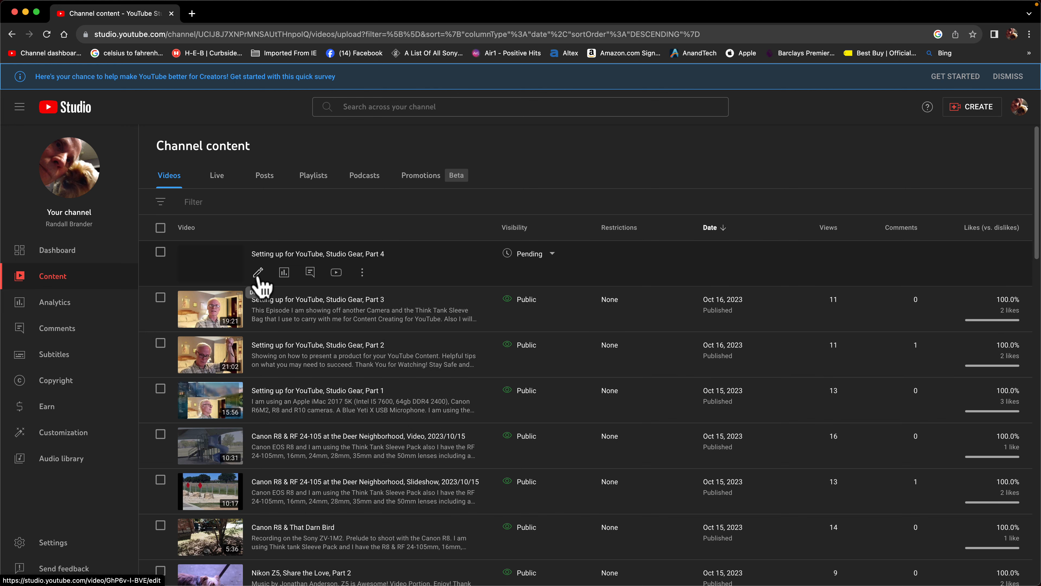
click(258, 272)
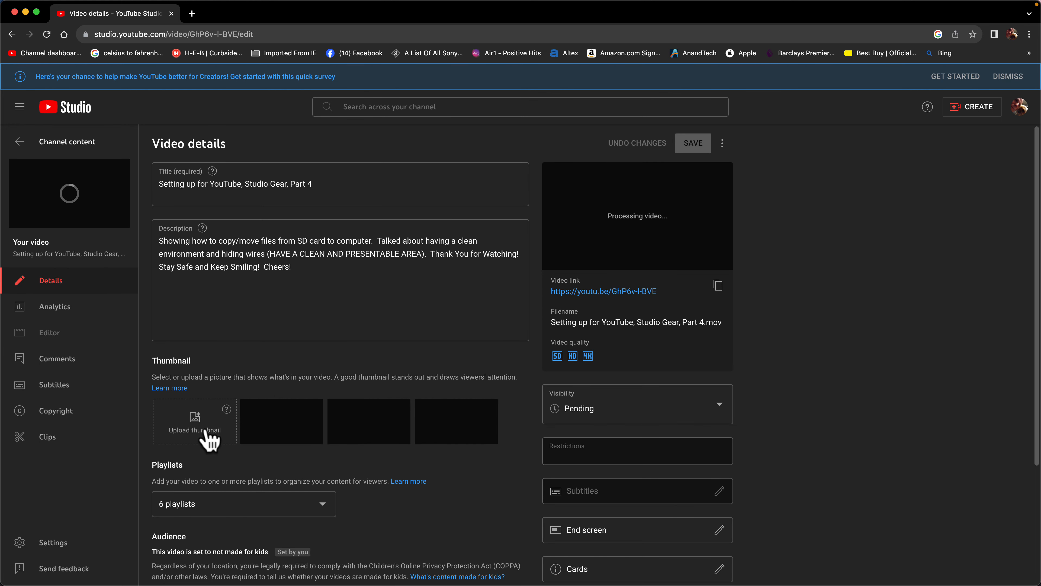
mouse_move(245, 517)
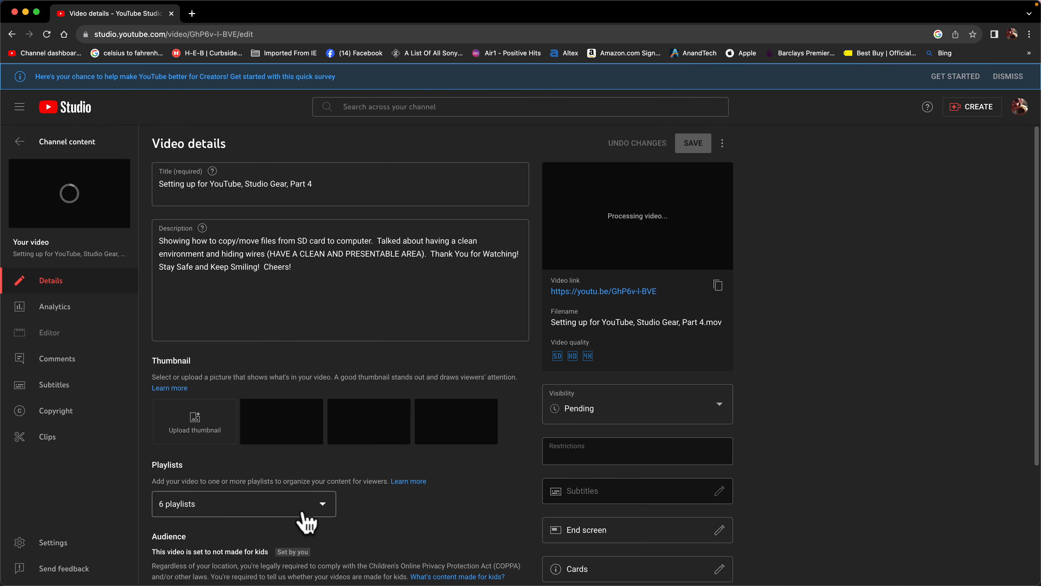
mouse_move(492, 507)
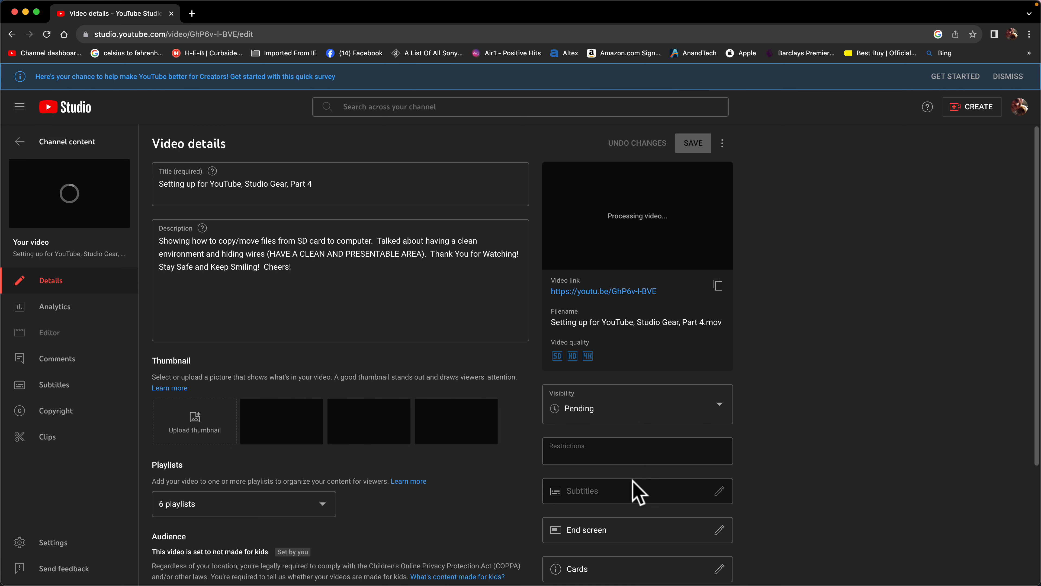
mouse_move(615, 545)
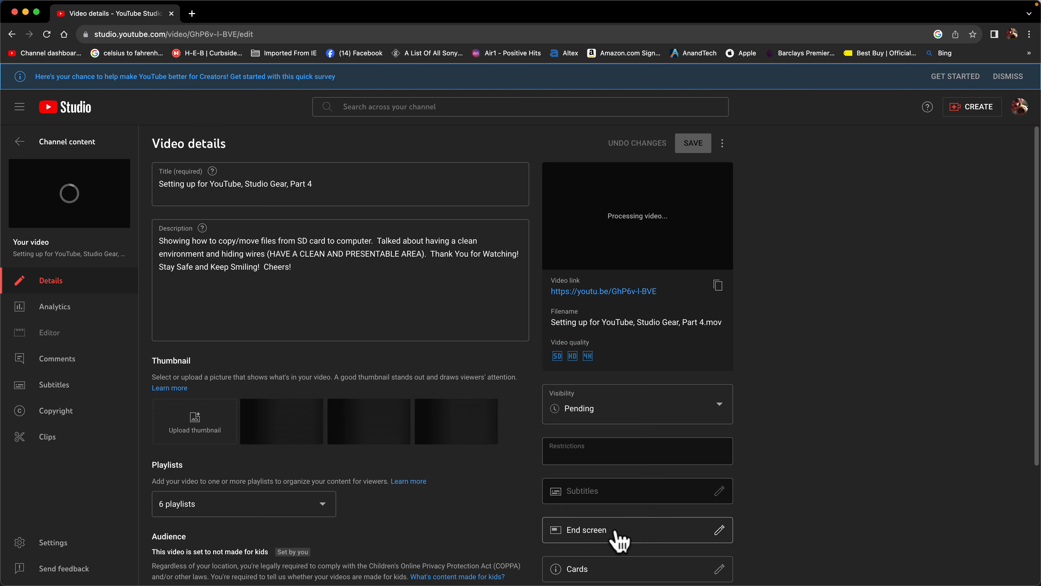
mouse_move(491, 532)
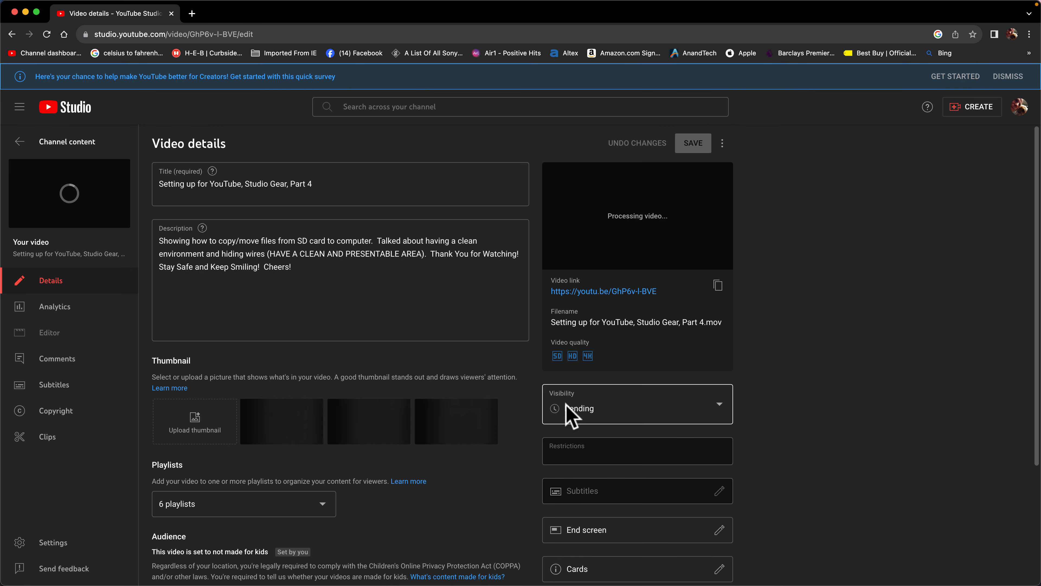
scroll(down, 3)
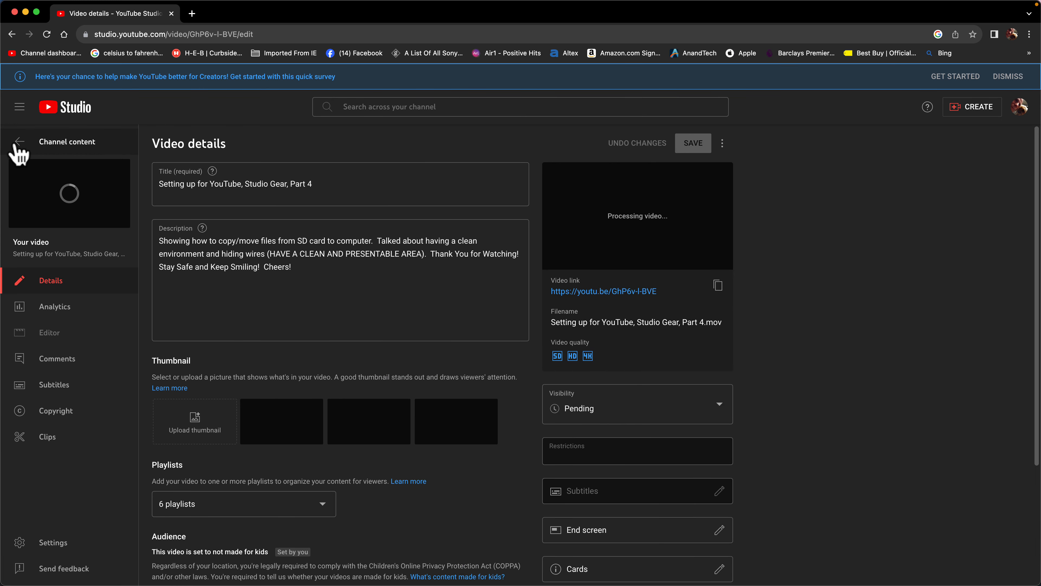
- Return to Channel content and start a new upload, choosing the Part 5 .mov recording
click(20, 141)
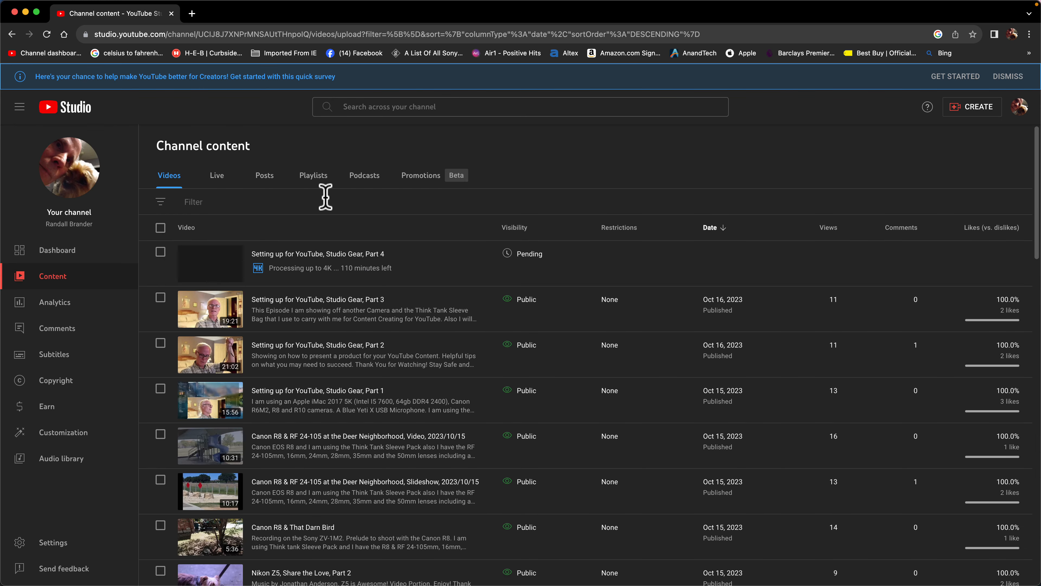
mouse_move(258, 278)
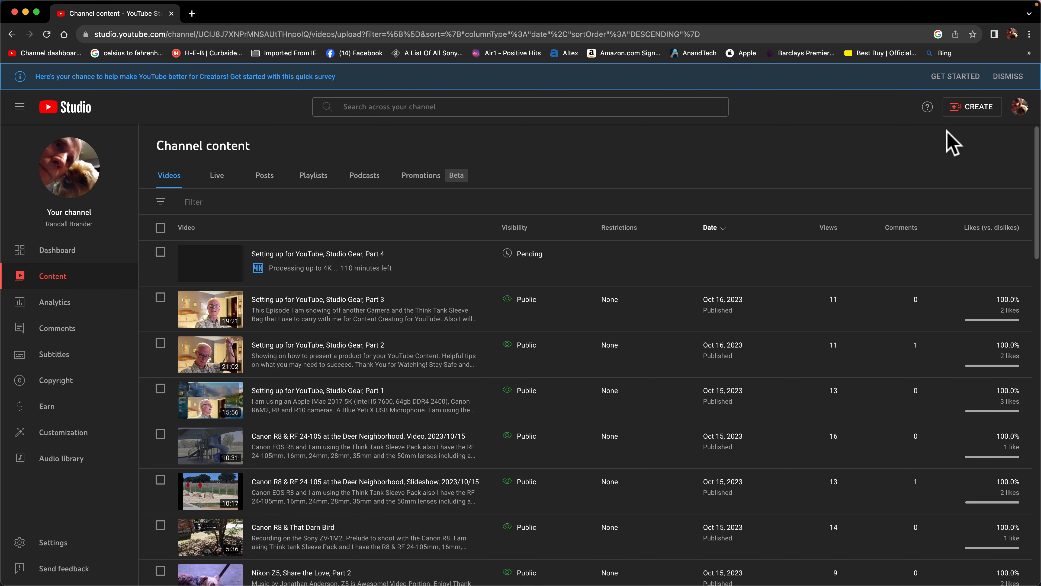
mouse_move(969, 114)
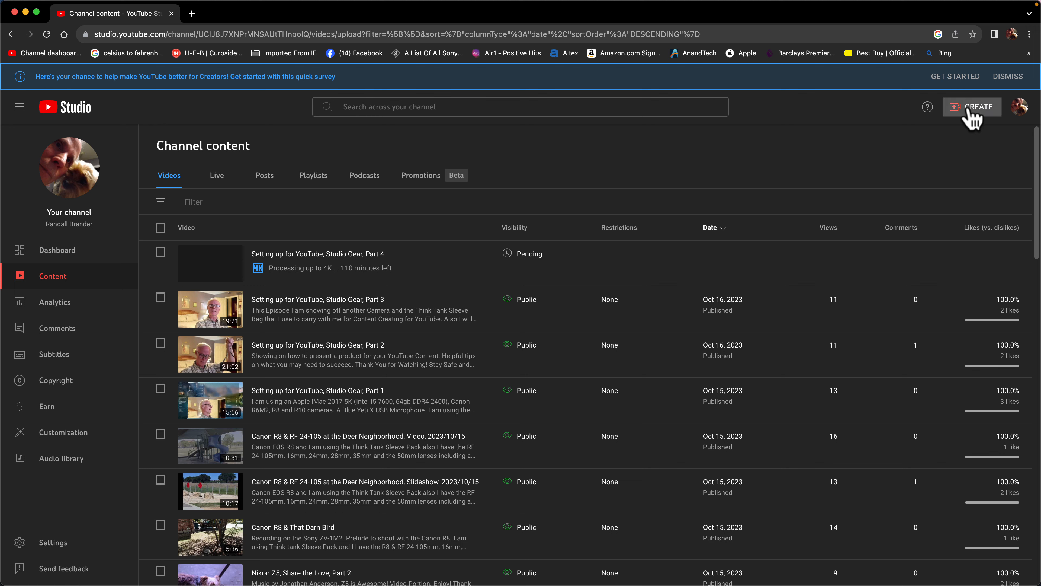
click(972, 107)
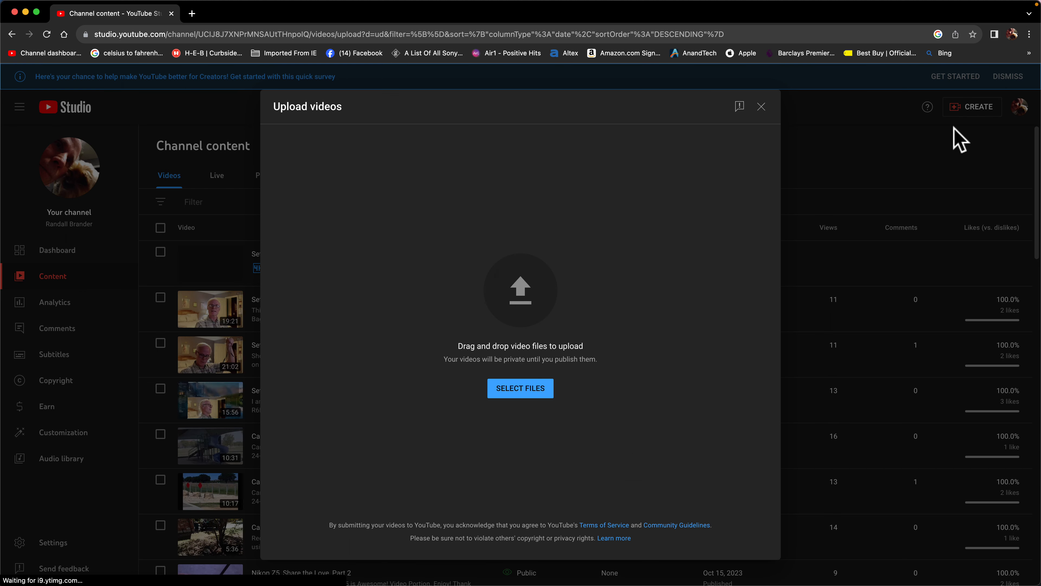
mouse_move(518, 394)
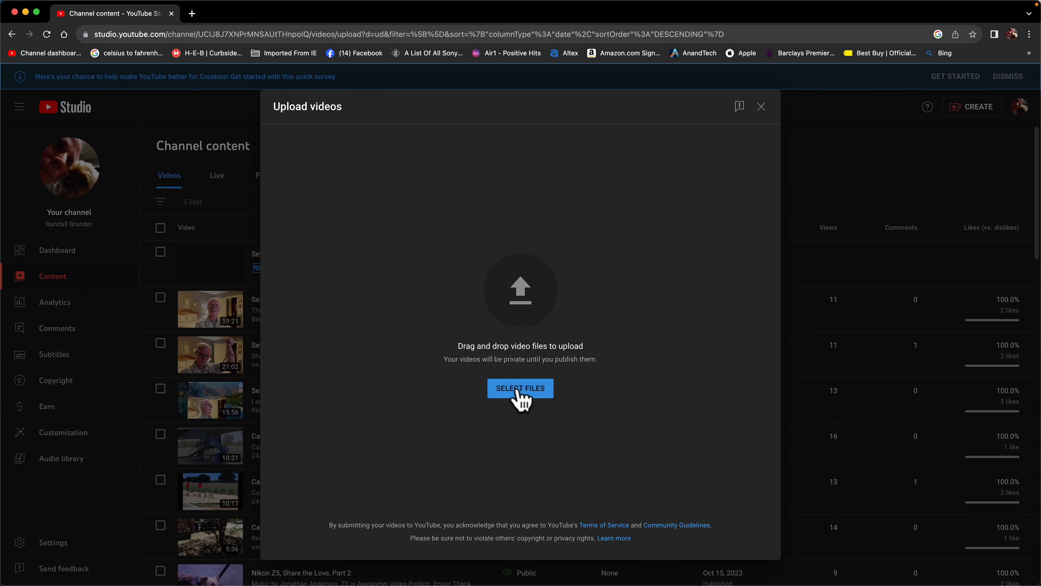
click(521, 388)
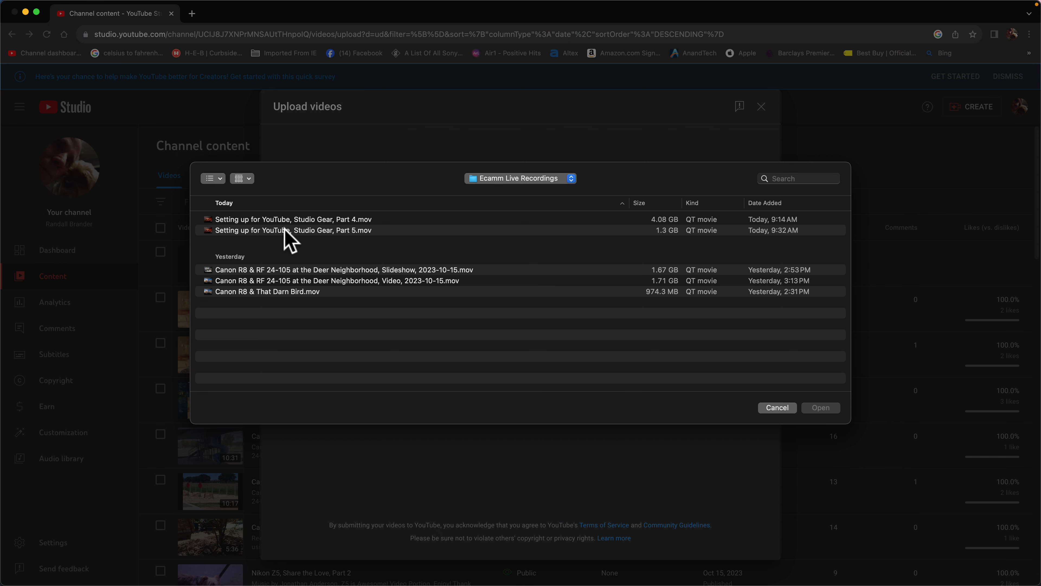
click(286, 230)
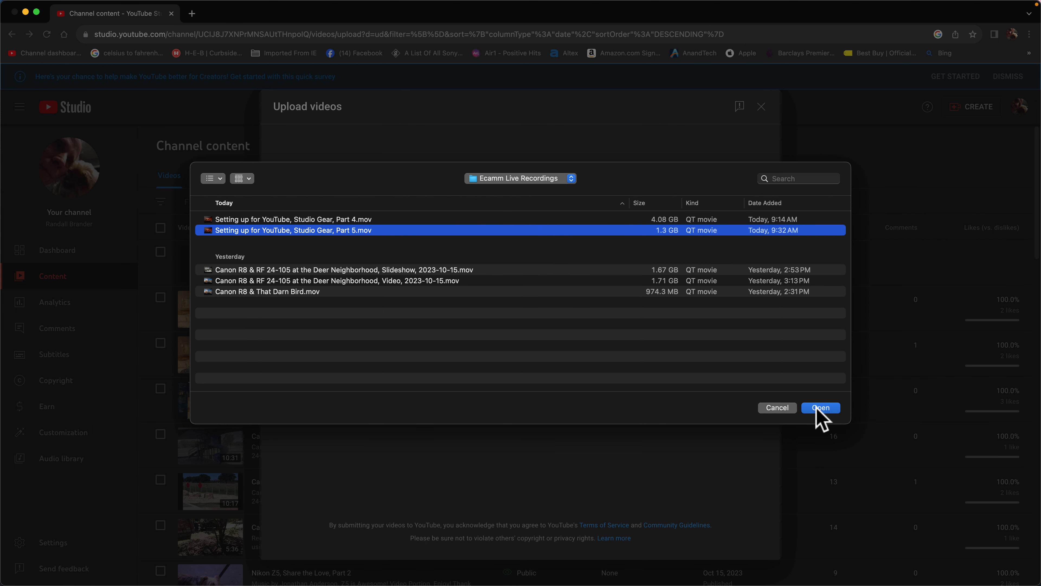
- Upload Part 5 and describe how it shows starting a YouTube channel and the upload process
click(820, 407)
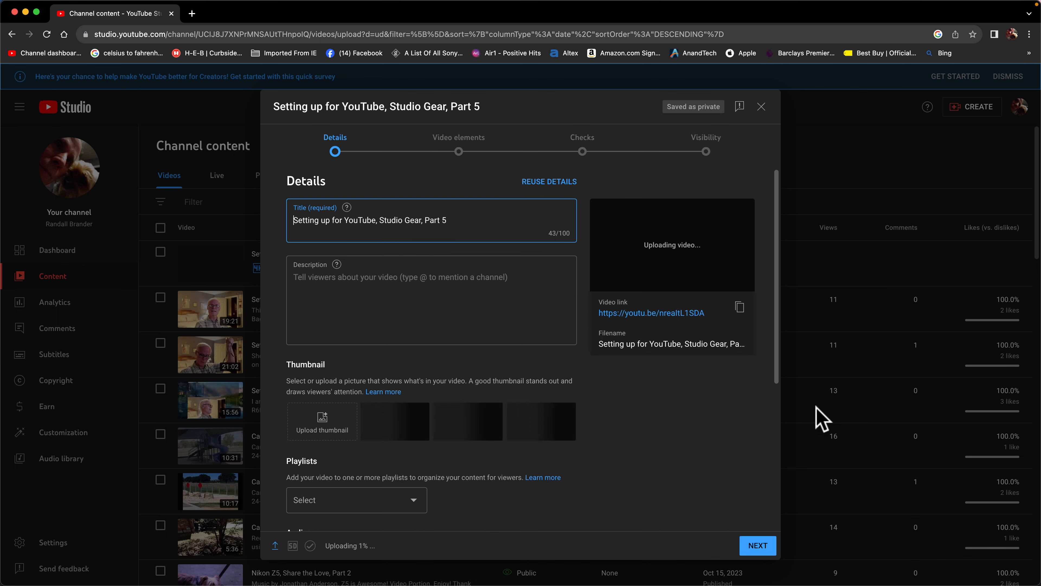
mouse_move(315, 286)
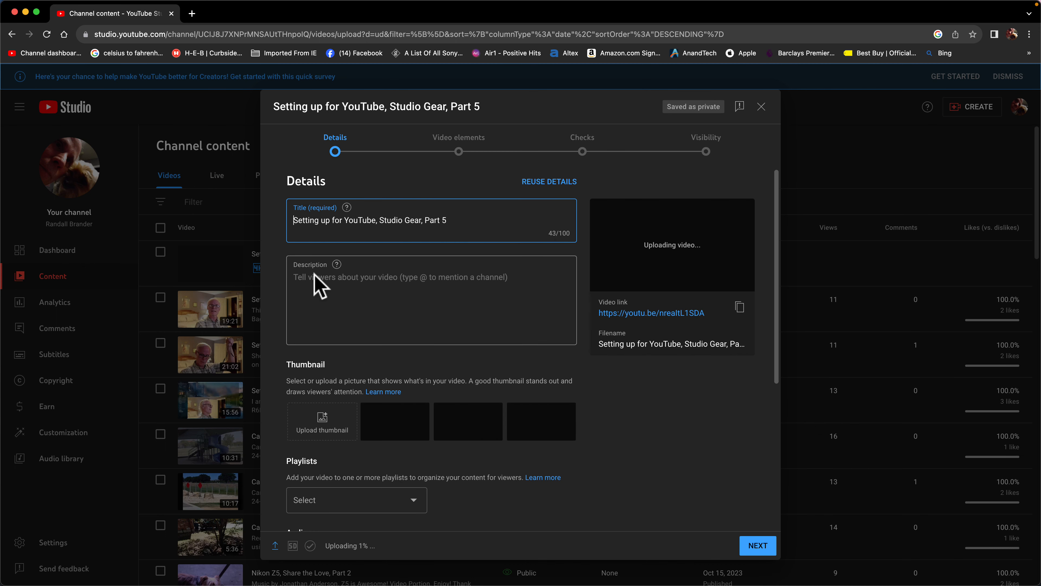
click(427, 302)
text(()
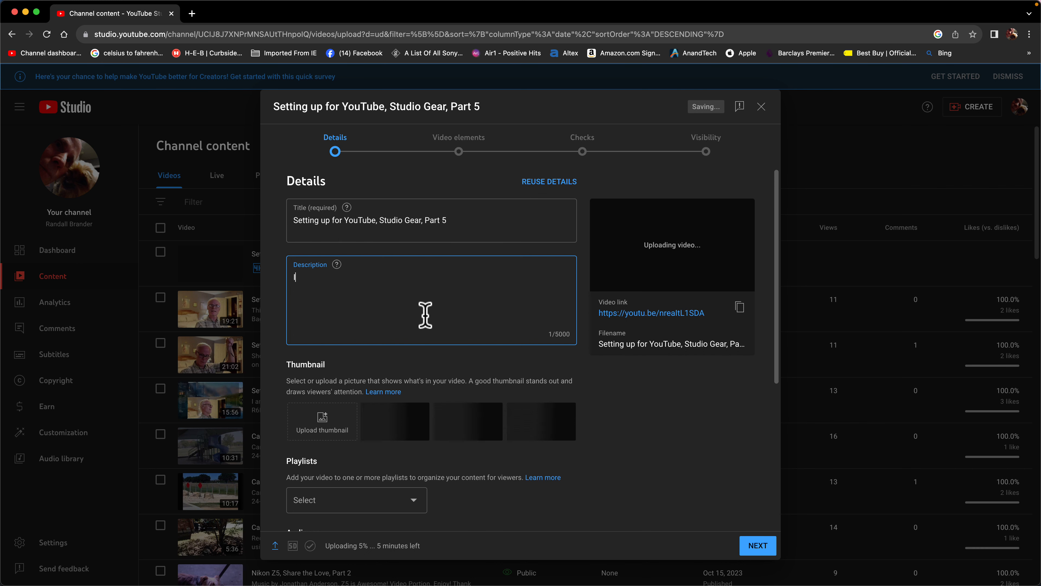
text(This)
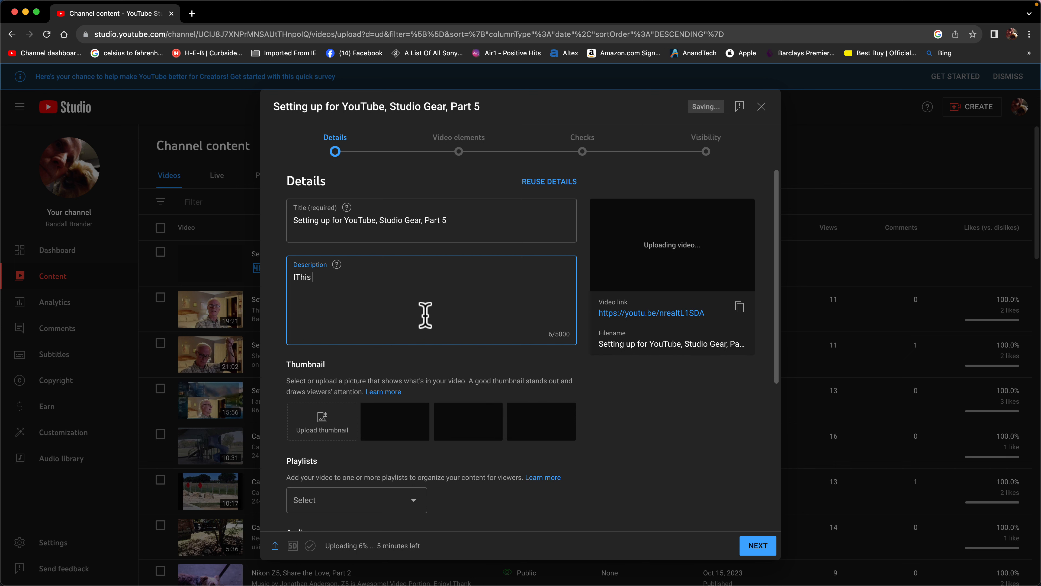
text(Part 5)
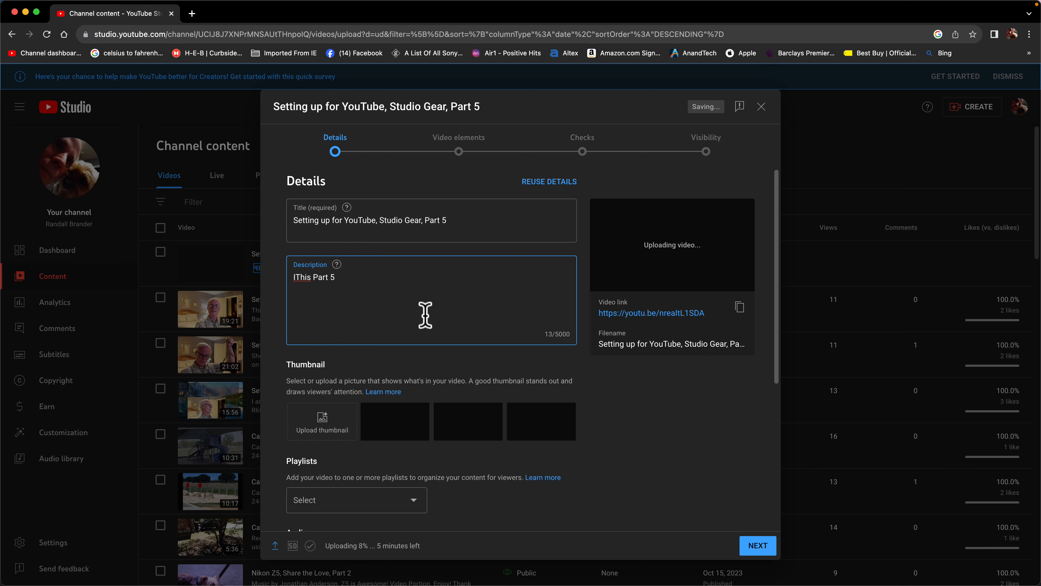
text(Showed)
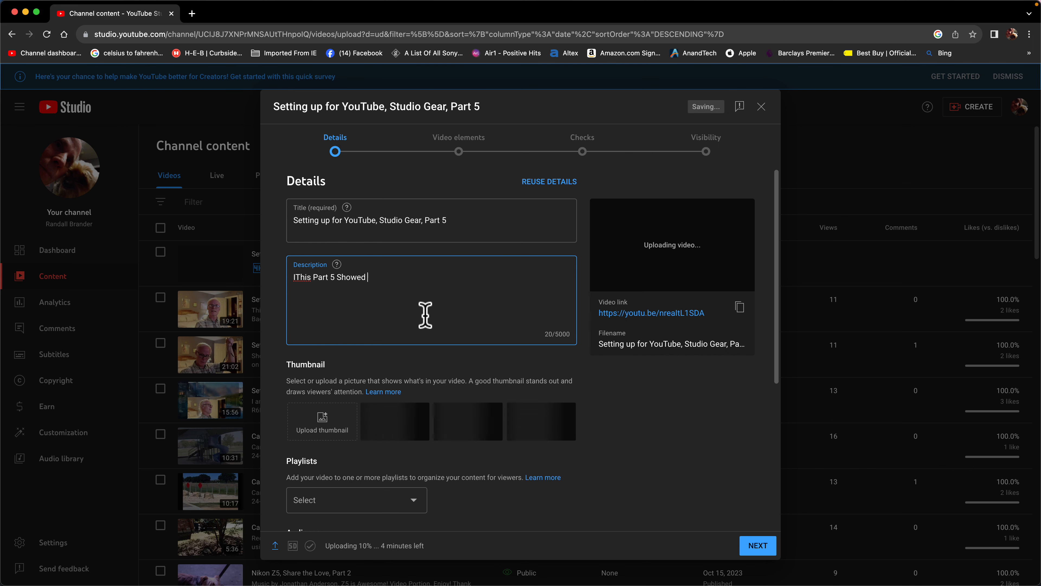
text(how to)
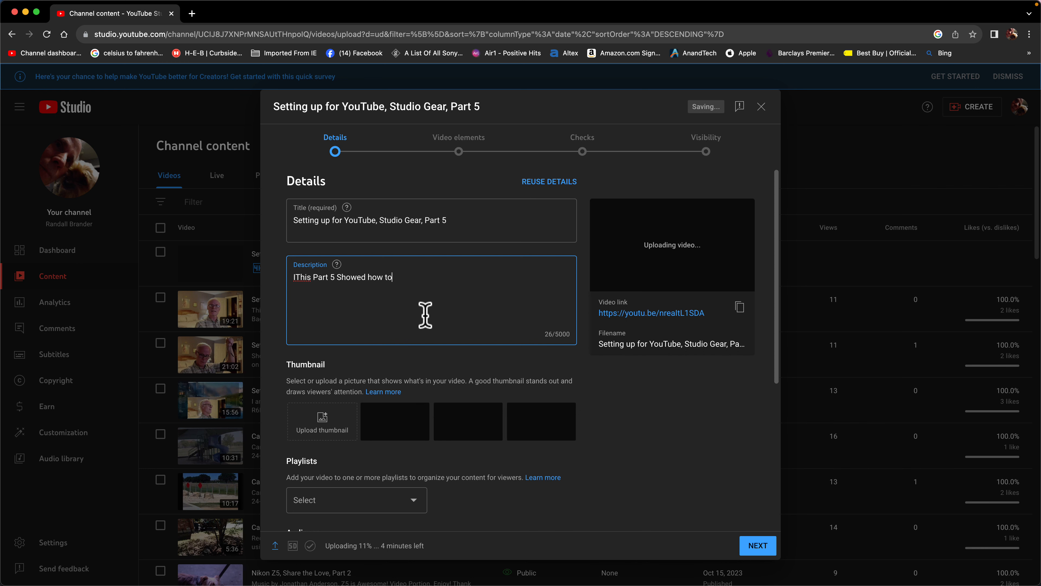
text(start)
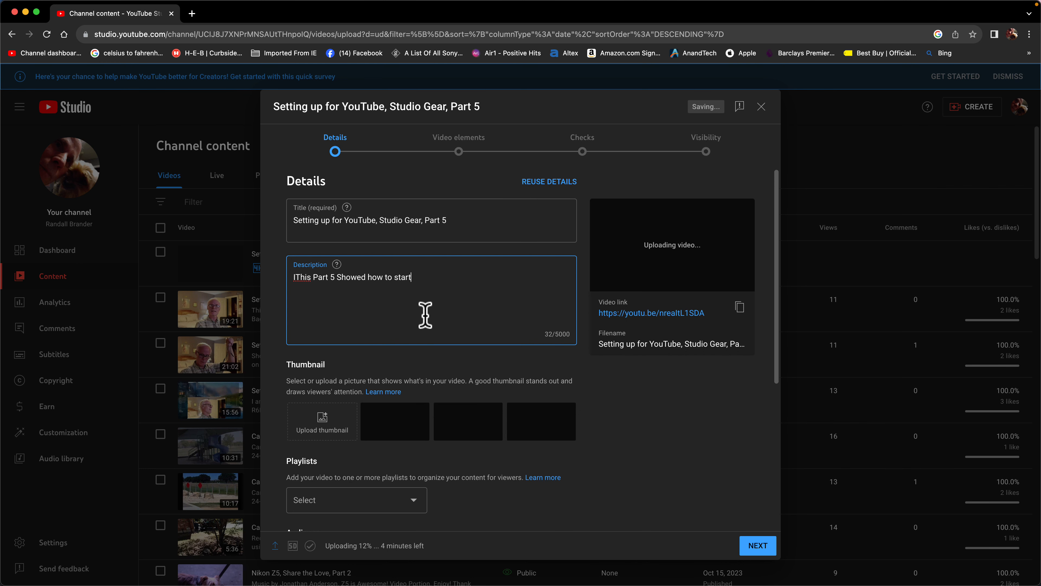
text(YouTube Channel and)
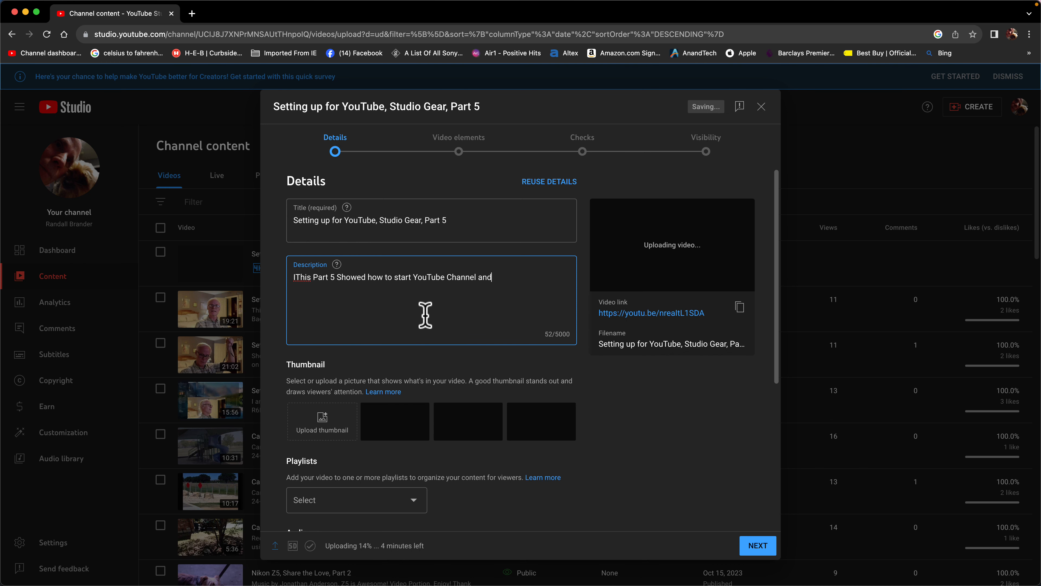
text(upload a)
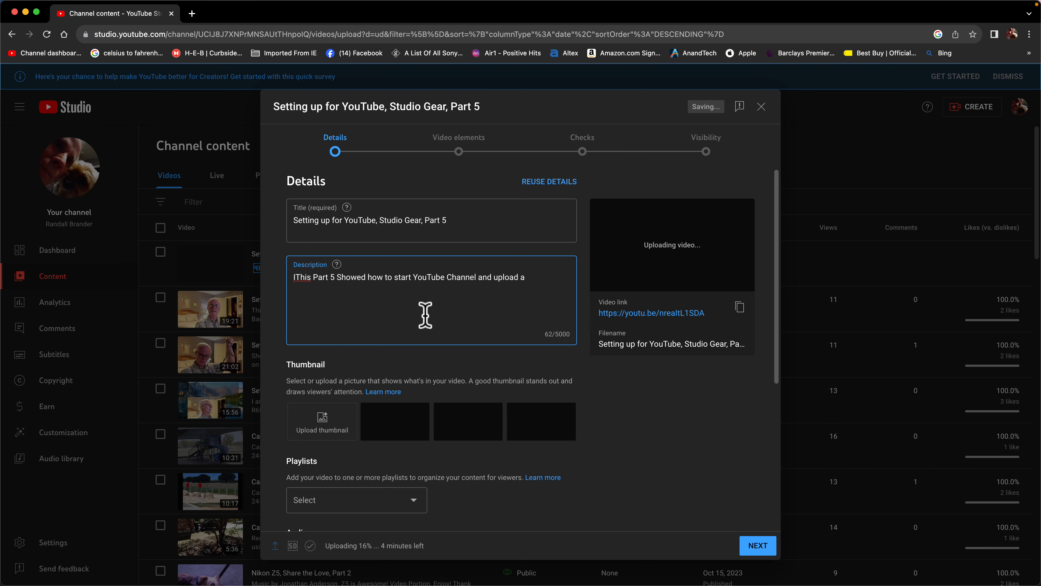
text(Recorded Video file and the)
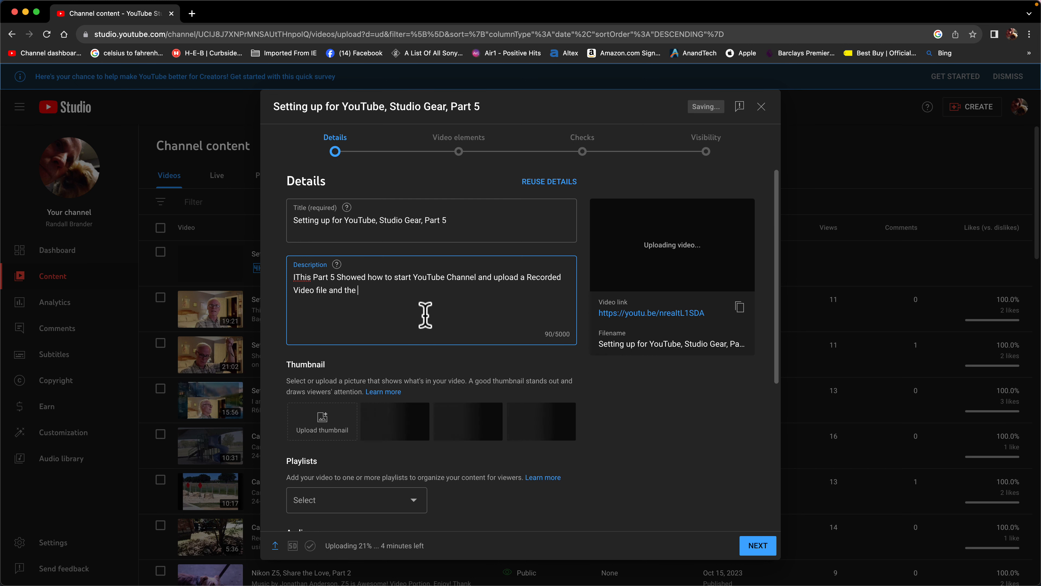
text(proce)
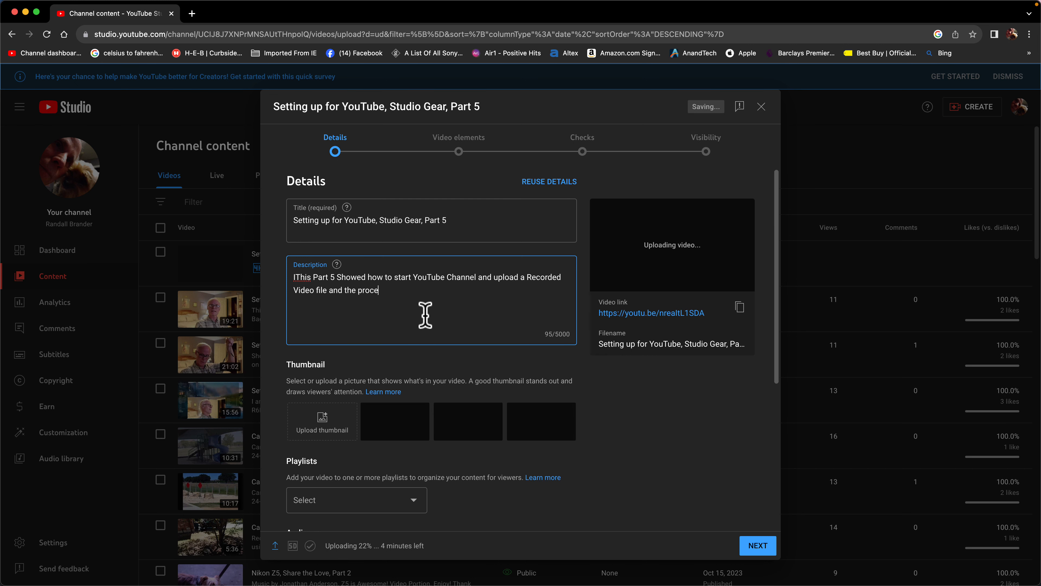
text(ss of)
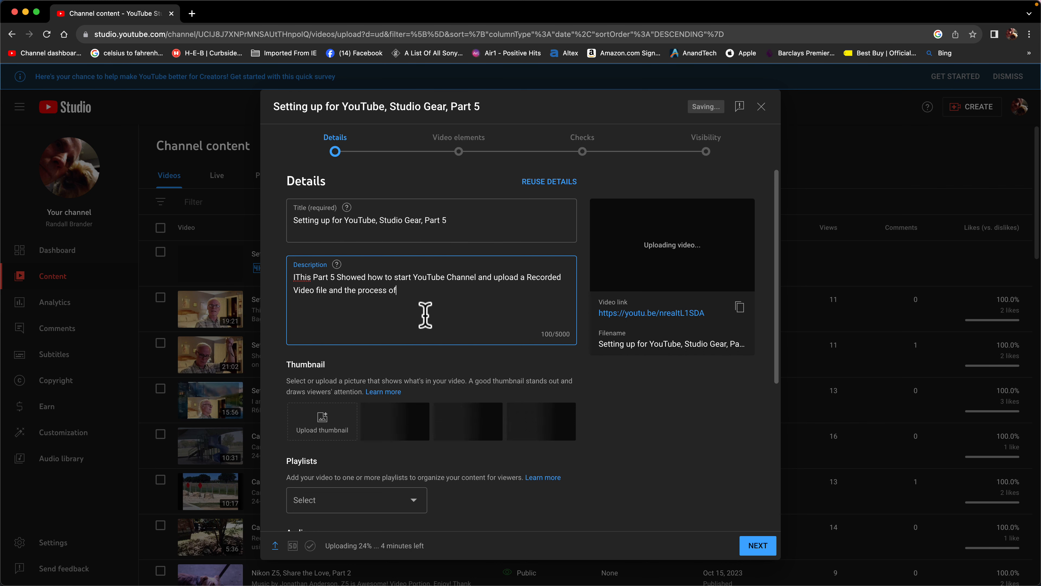
text(" ")
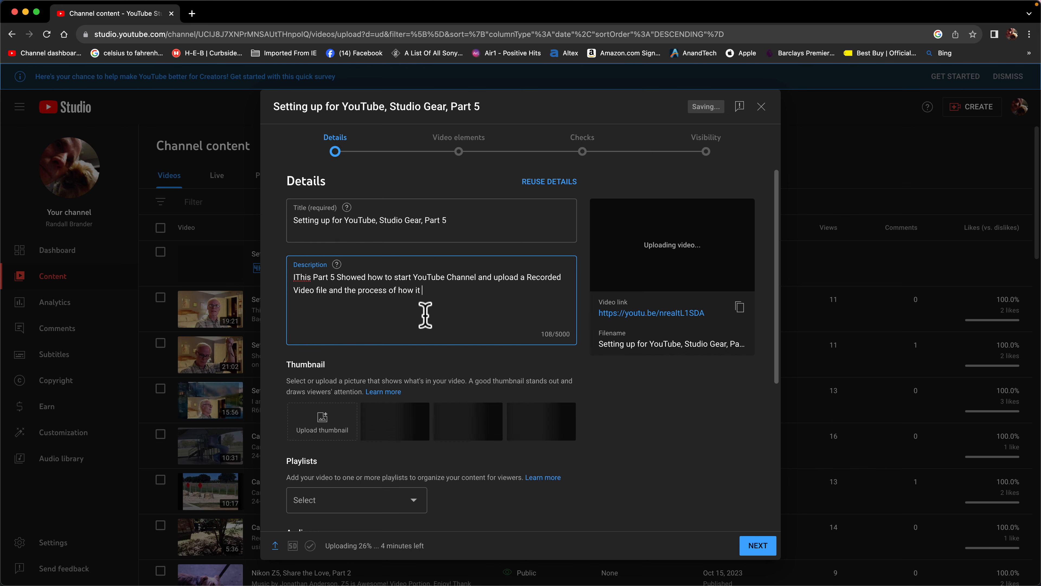
text(works.)
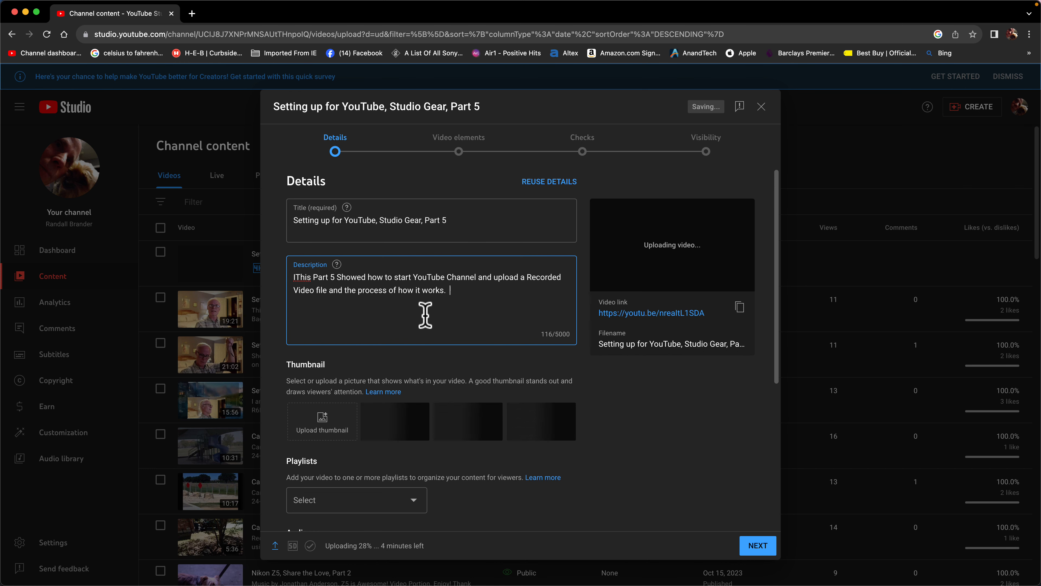
- End the description with 'Thank You for Watching! Stay Safe and Keep Smiling! Cheers!'
text(Thank You for Watching!)
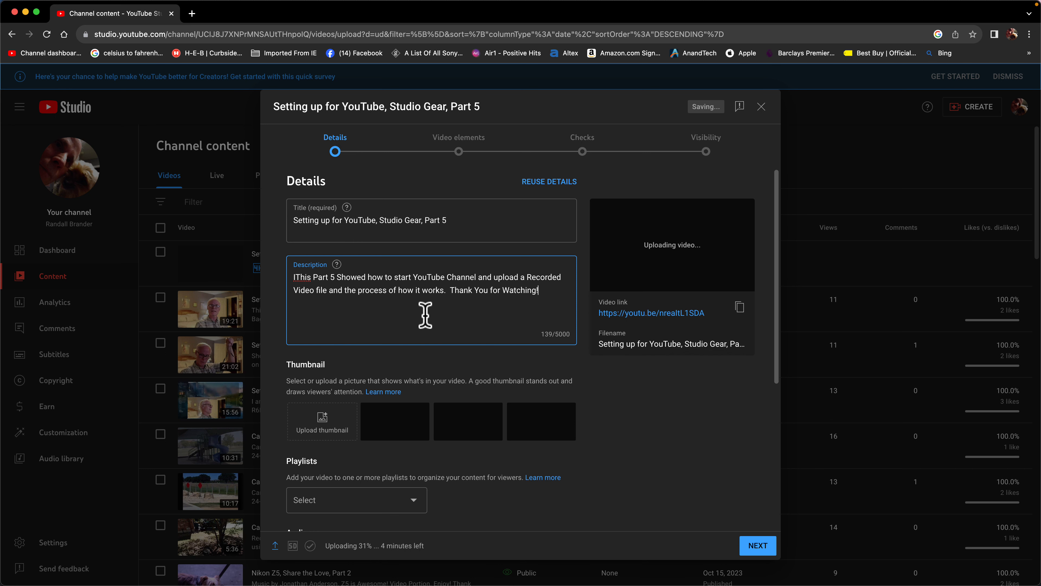
text(Stay)
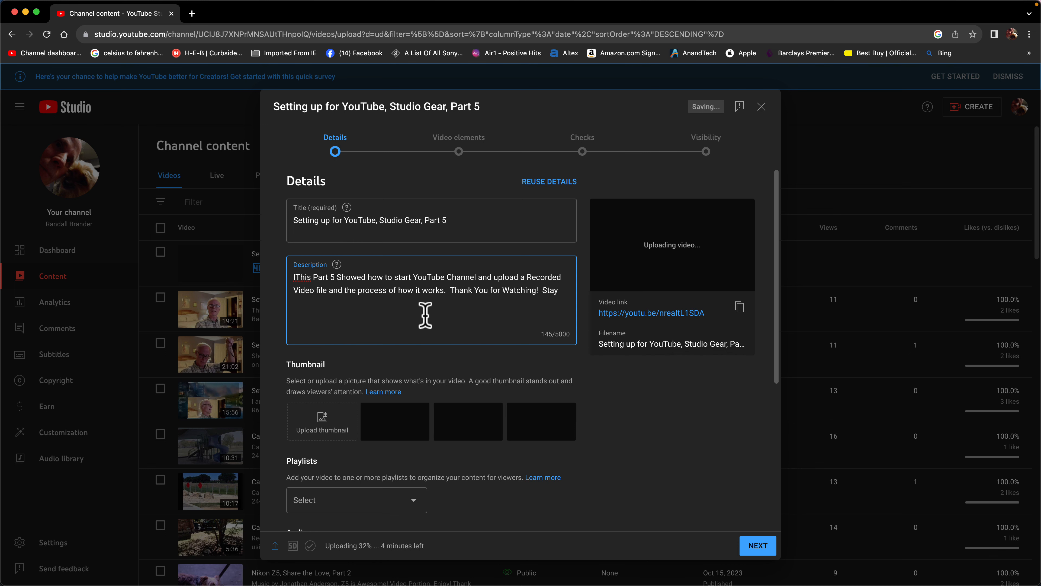
text(Safe)
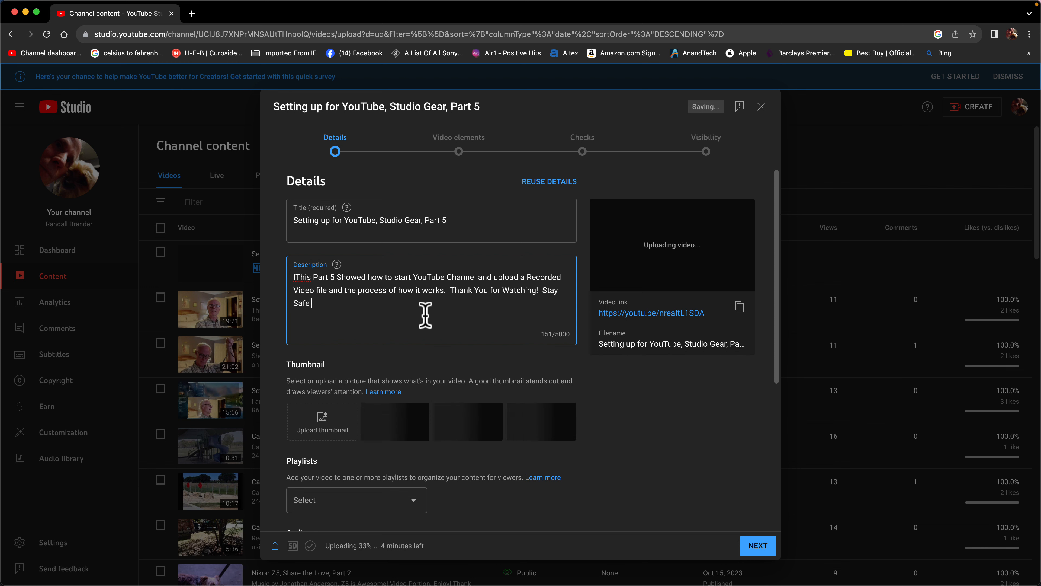
text(and Keep)
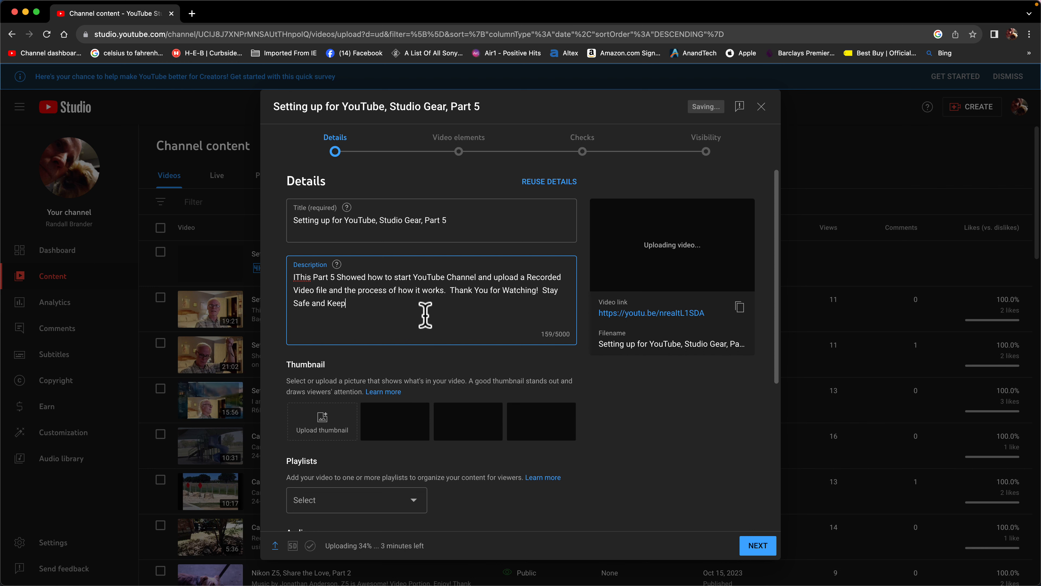
text(Smiling!)
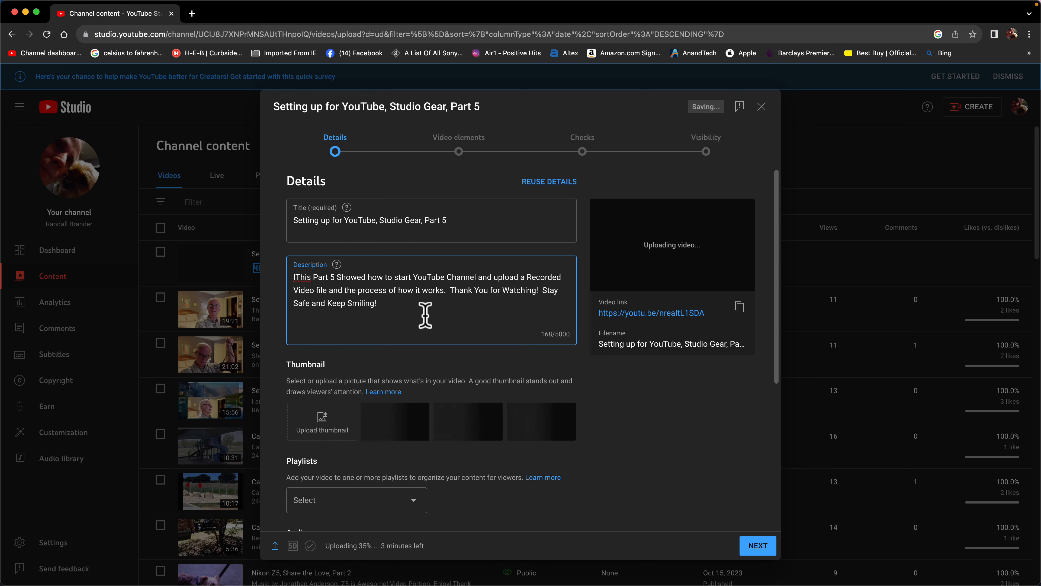
text(Che)
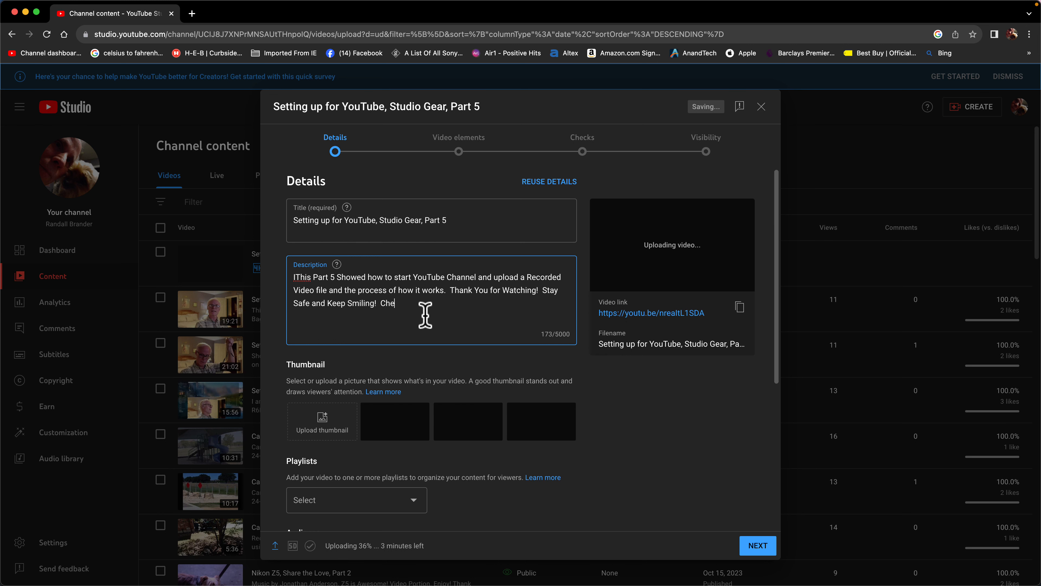
text(ers!)
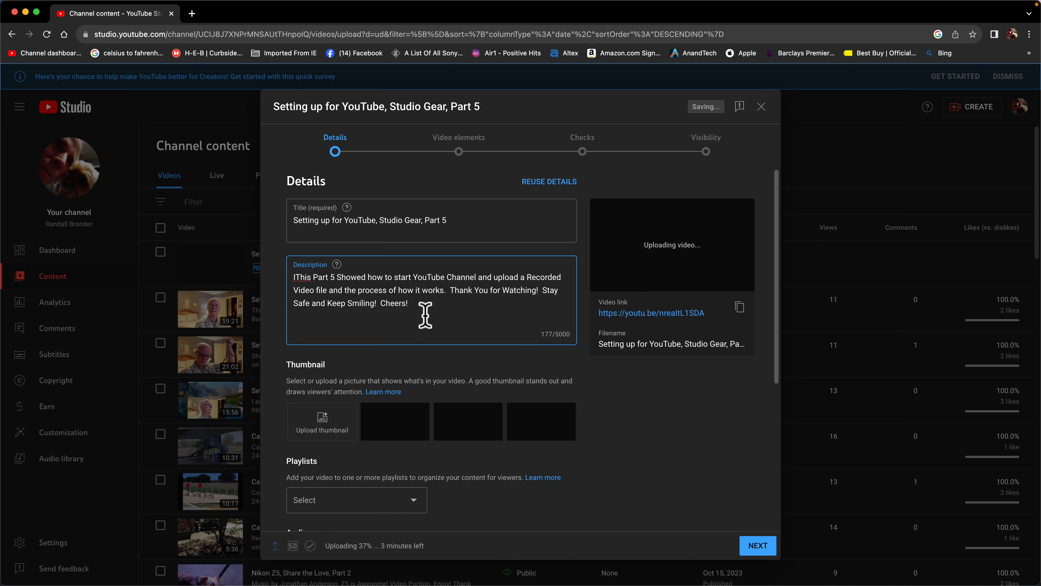
mouse_move(473, 303)
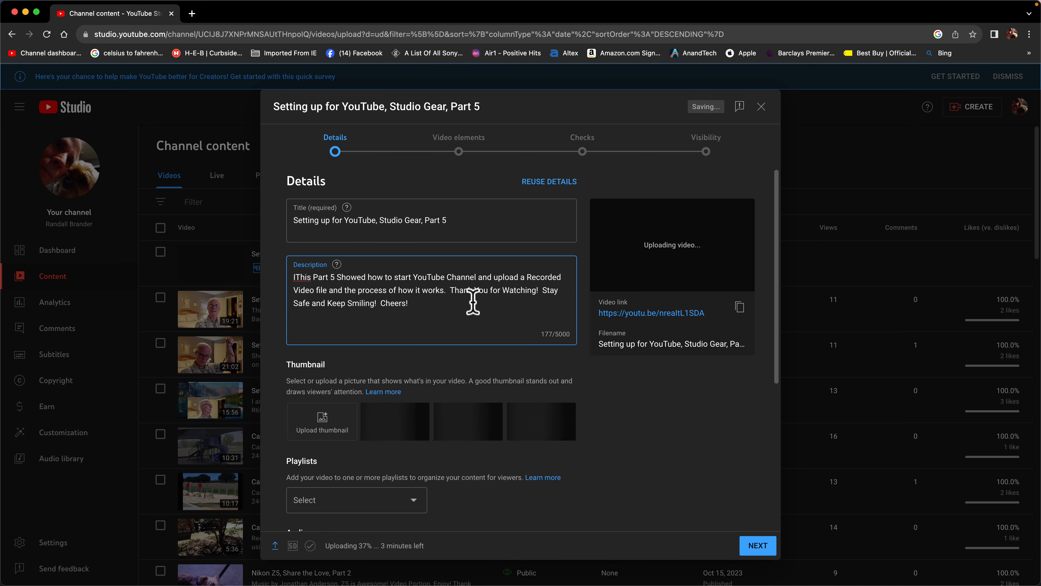
- Add the video to the Nikon, Studio Setup and Tutorials playlists and confirm
scroll(down, 3)
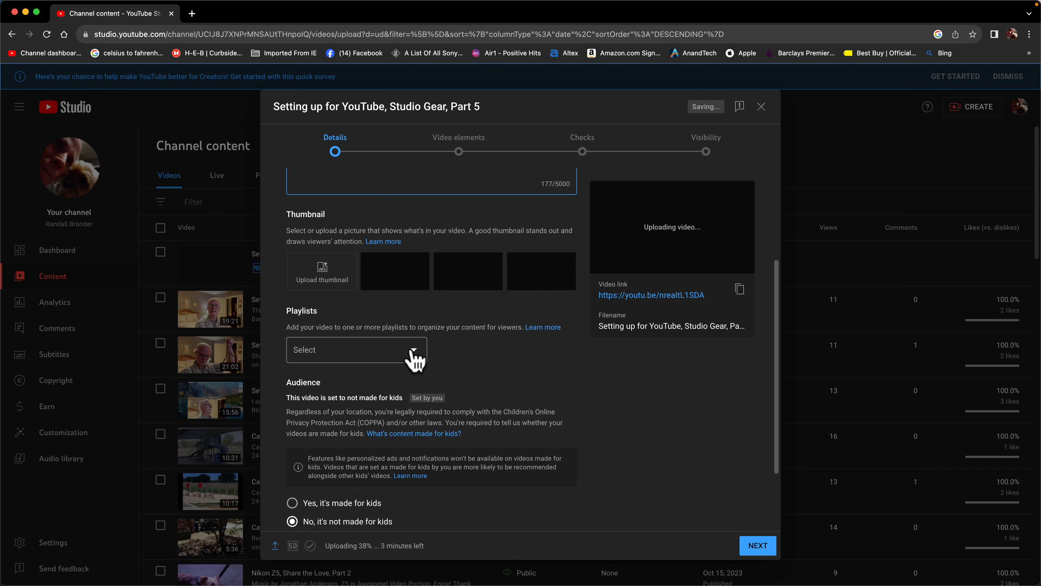
click(356, 350)
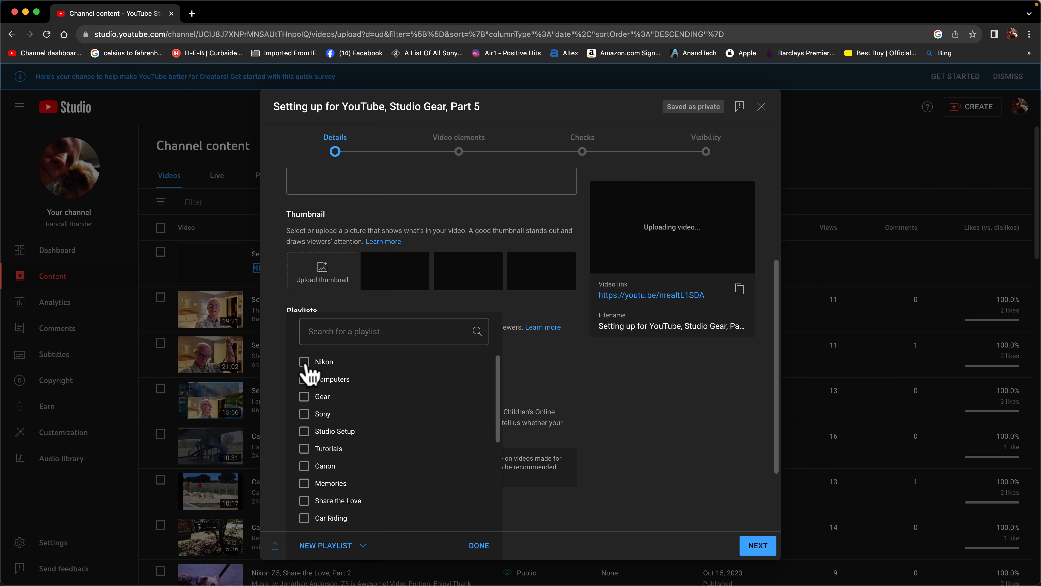
click(304, 362)
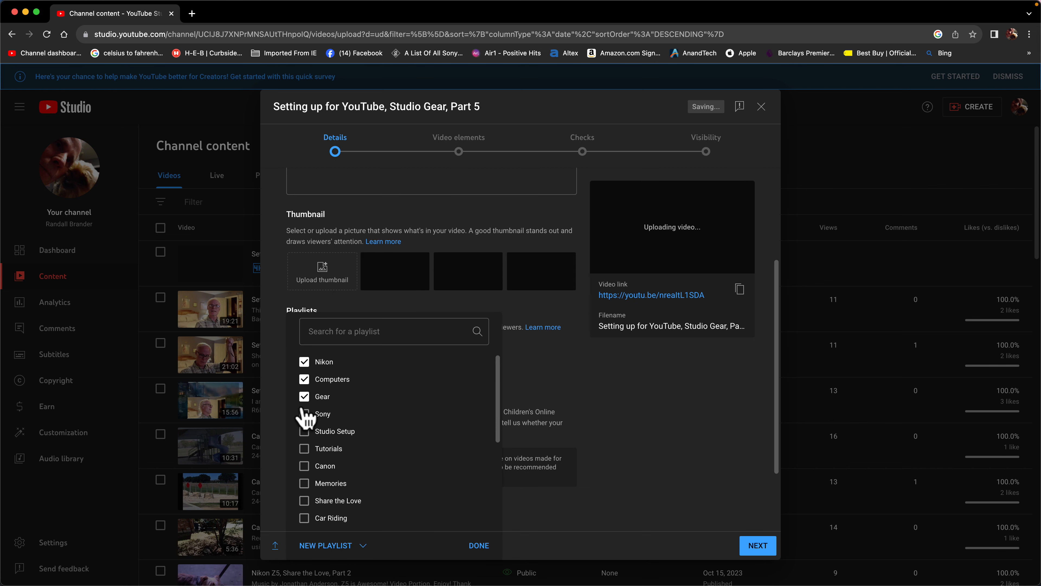
click(303, 431)
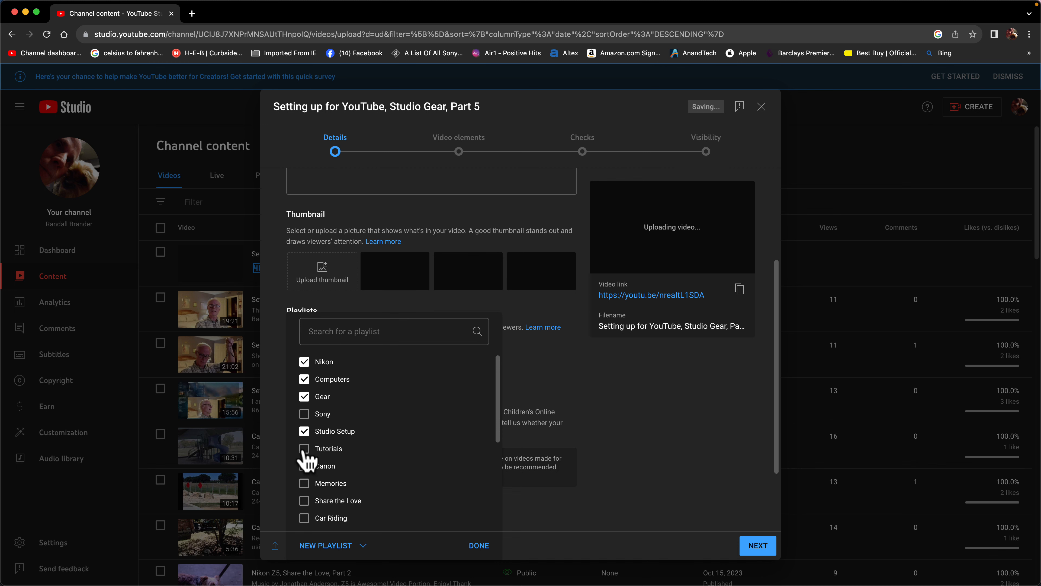
click(304, 449)
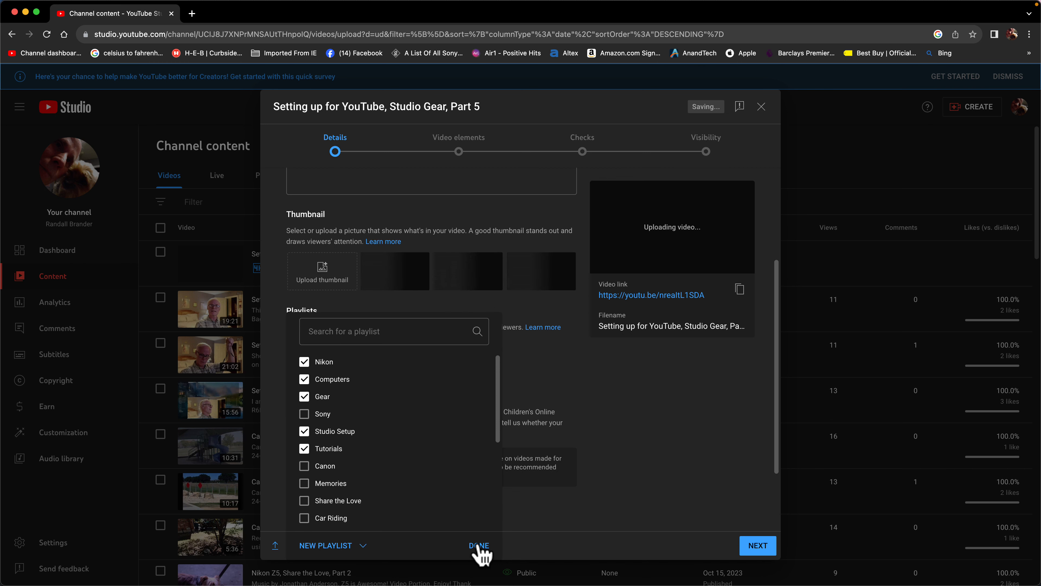
click(478, 545)
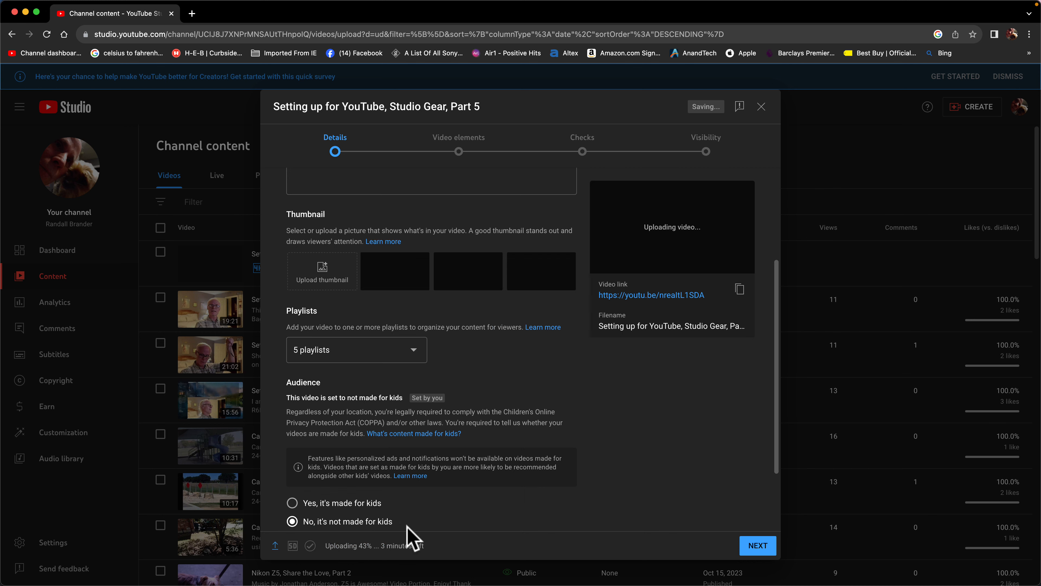
- Advance through Video elements and Visibility and save the video as Unlisted
click(758, 546)
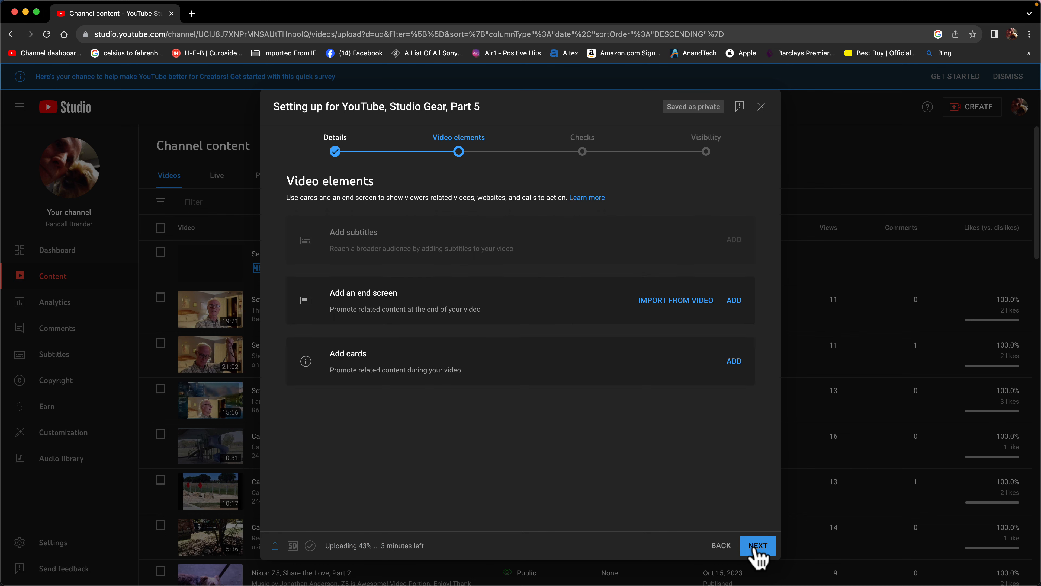
click(758, 545)
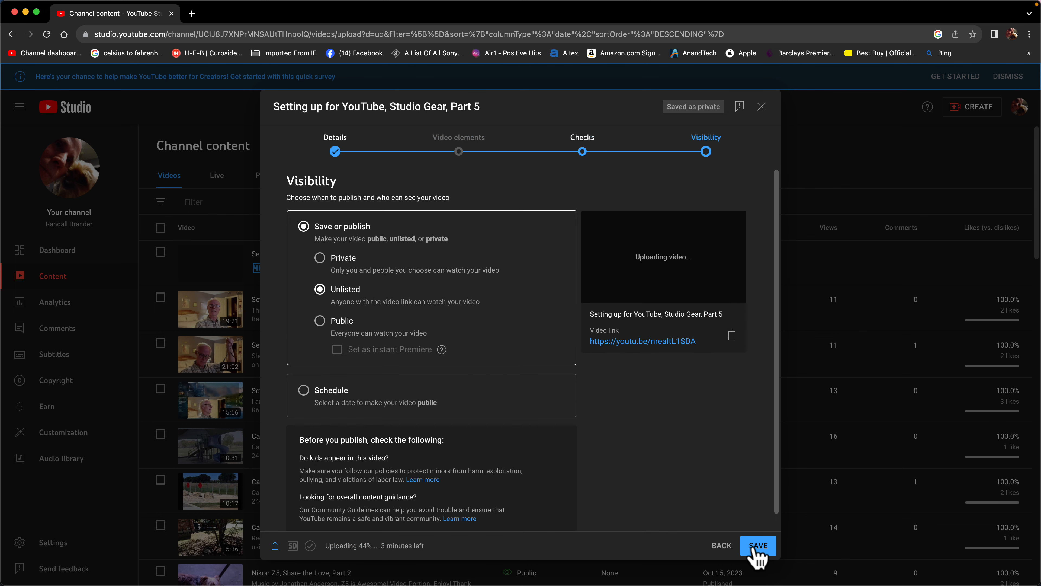
click(758, 545)
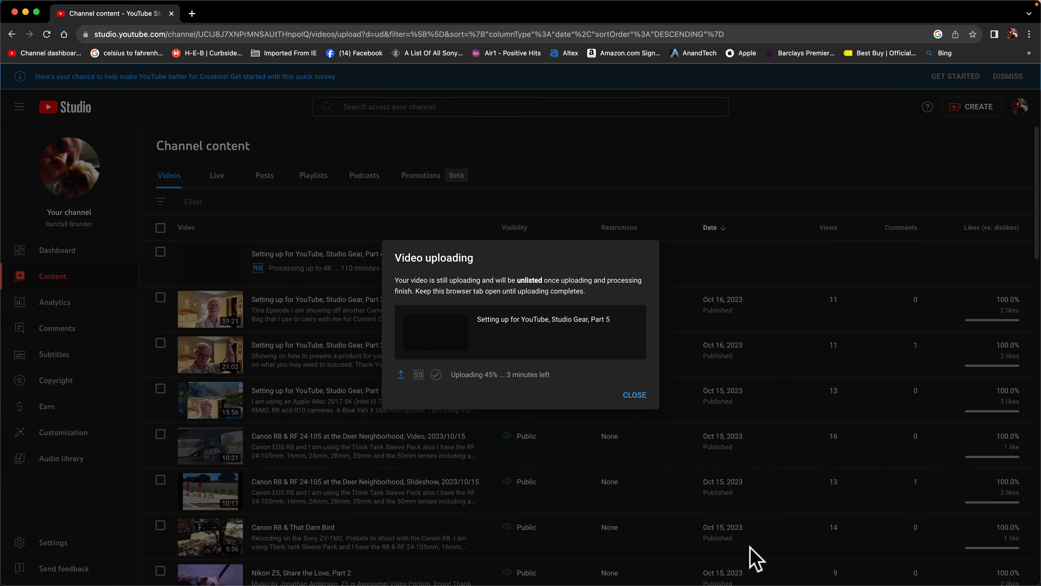
mouse_move(517, 394)
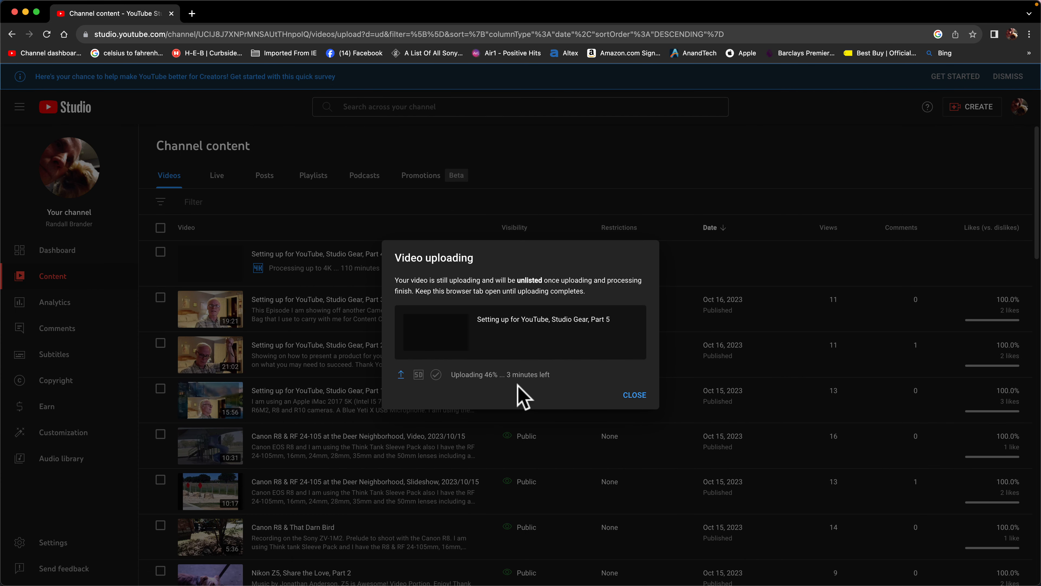
mouse_move(548, 400)
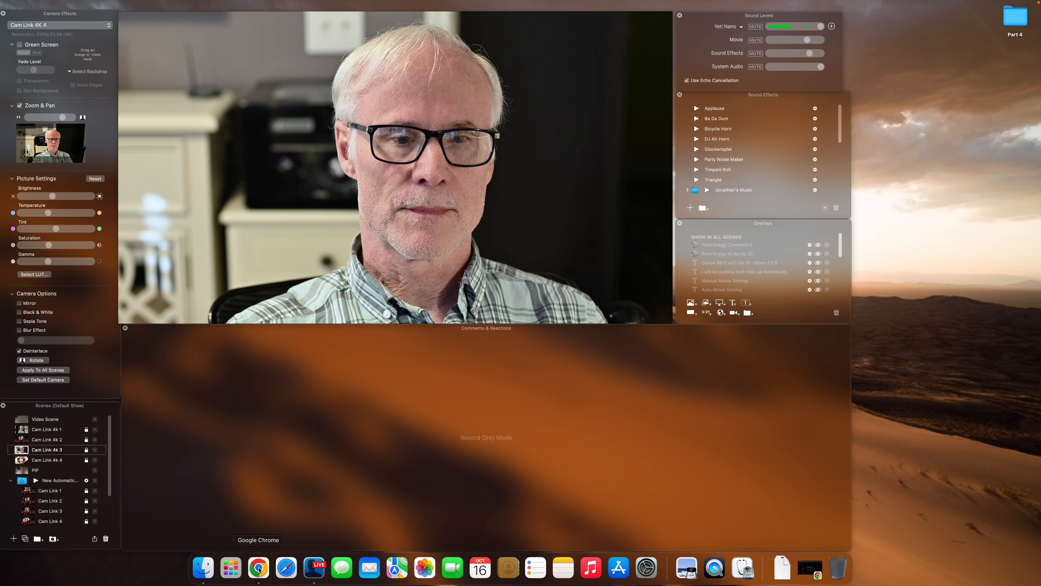
- Use Google Chrome's Dock icon options to quit and relaunch it over the Share scene
right_click(258, 567)
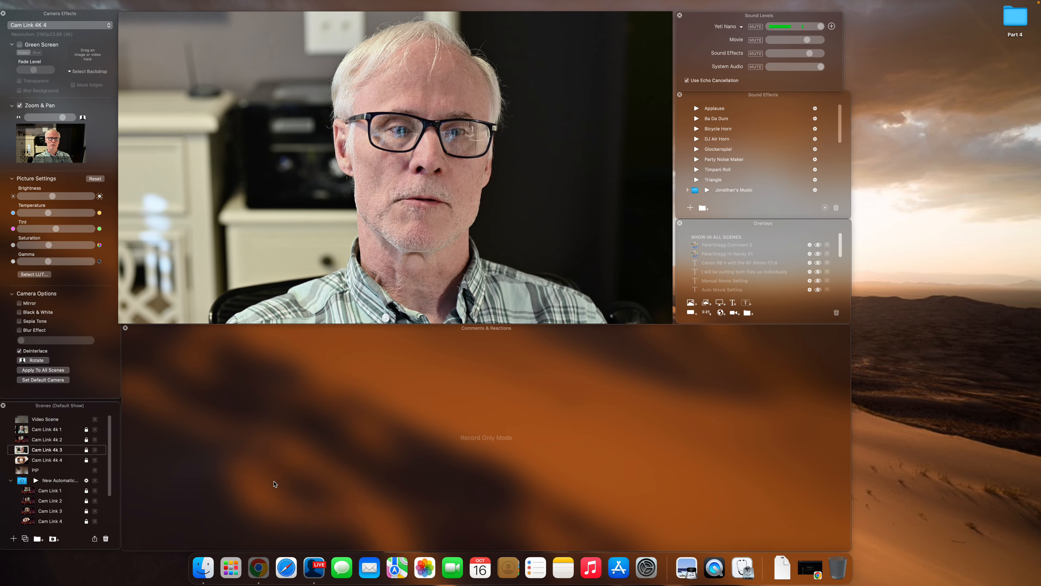
click(258, 567)
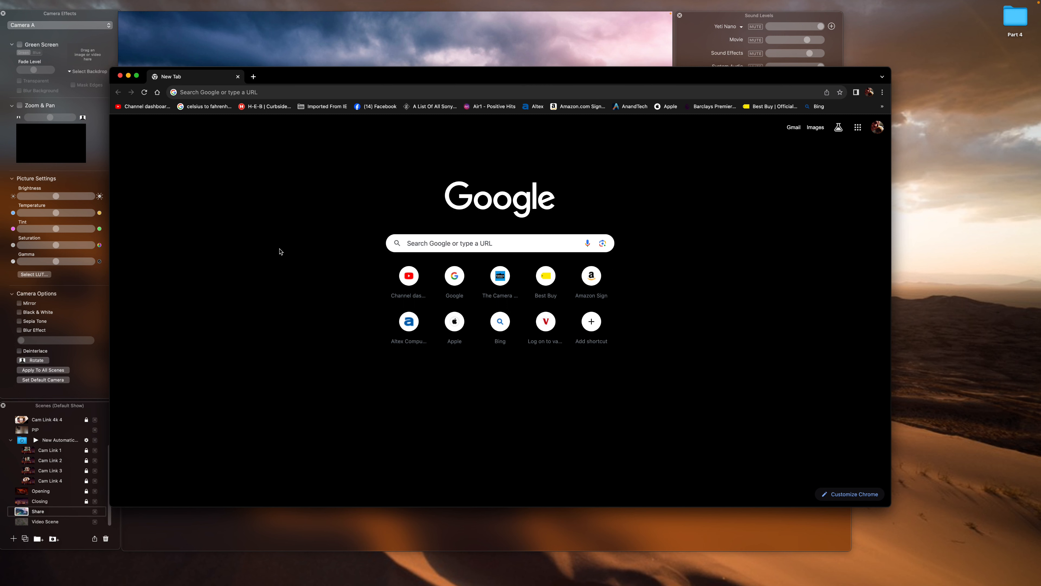
mouse_move(229, 2)
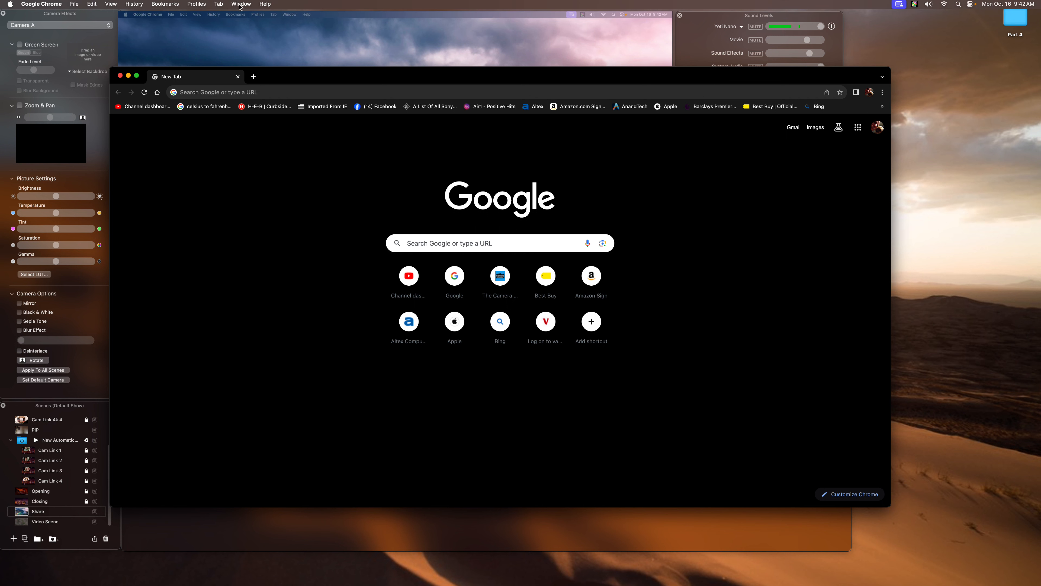
- Bring up Chrome's Window menu to arrange the New Tab window
click(241, 4)
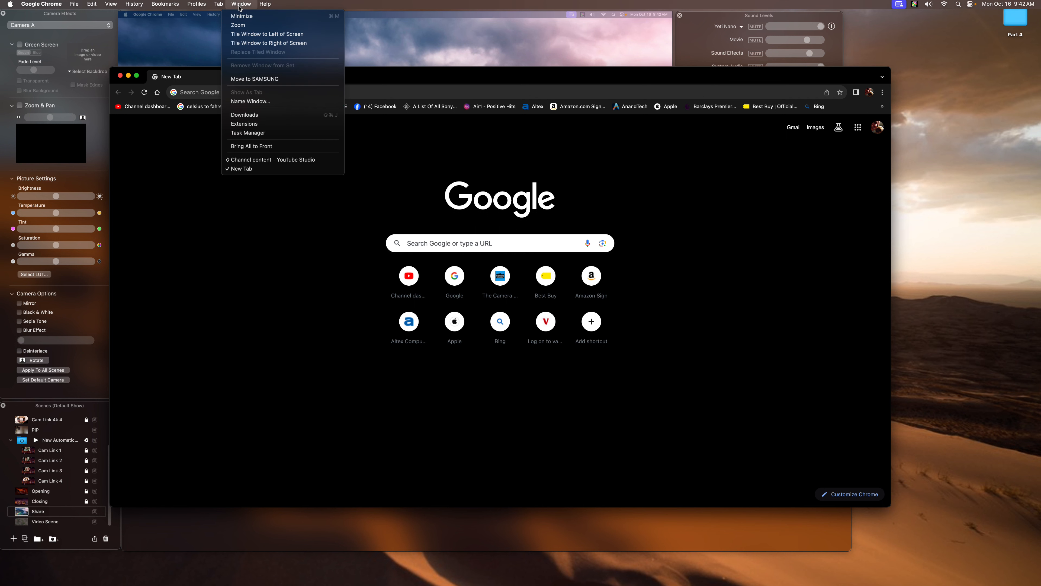
mouse_move(255, 82)
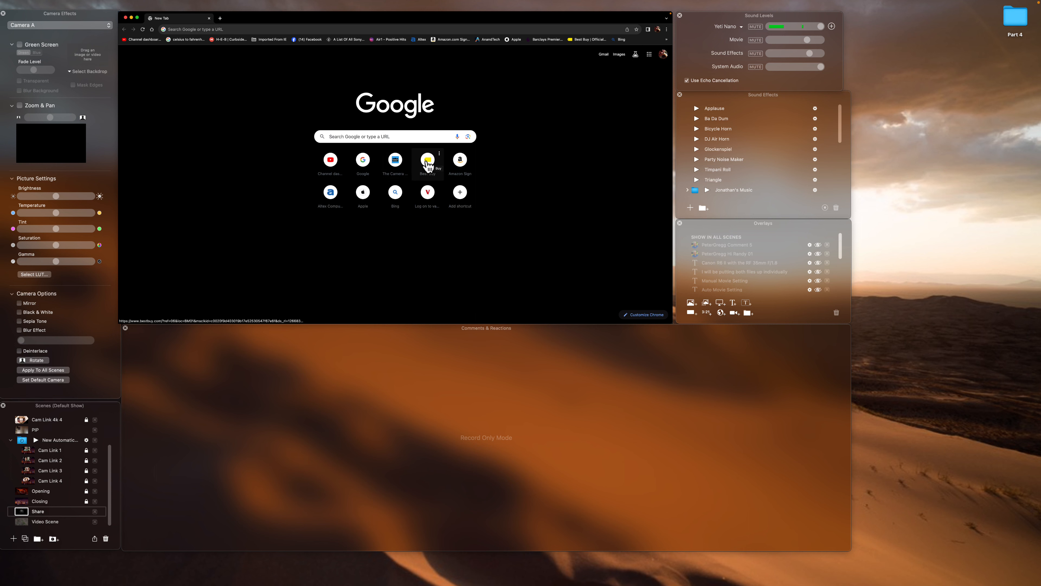
- Load Best Buy's Deal of the Day page and scroll through the Insignia TV and bonus deals
click(428, 159)
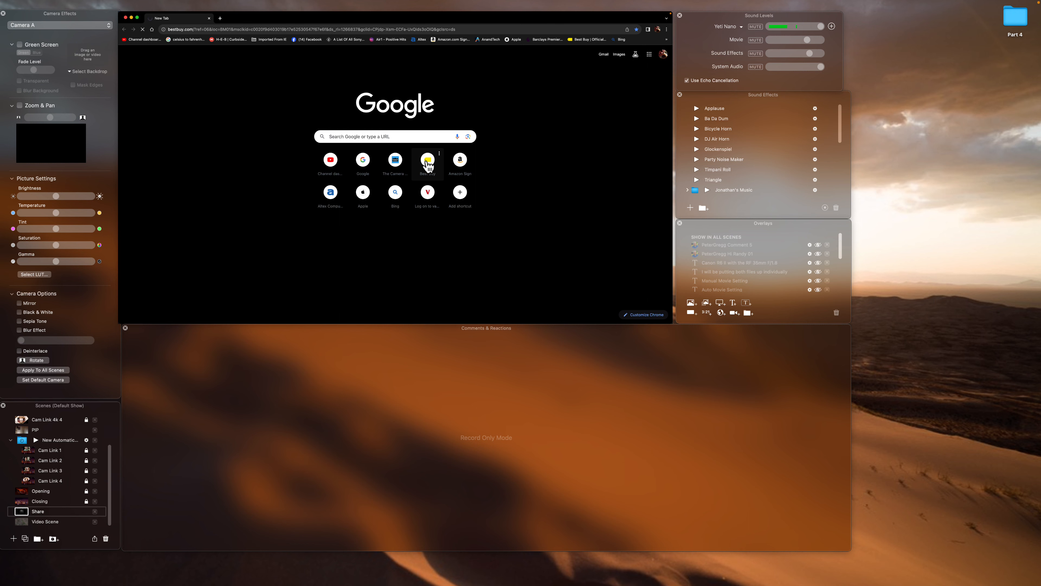
click(428, 160)
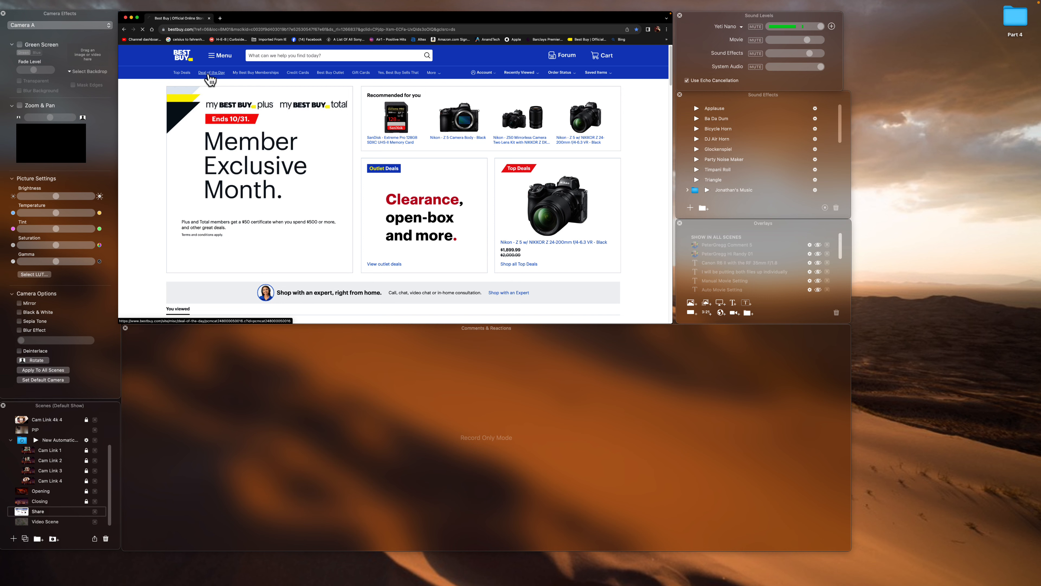
click(212, 73)
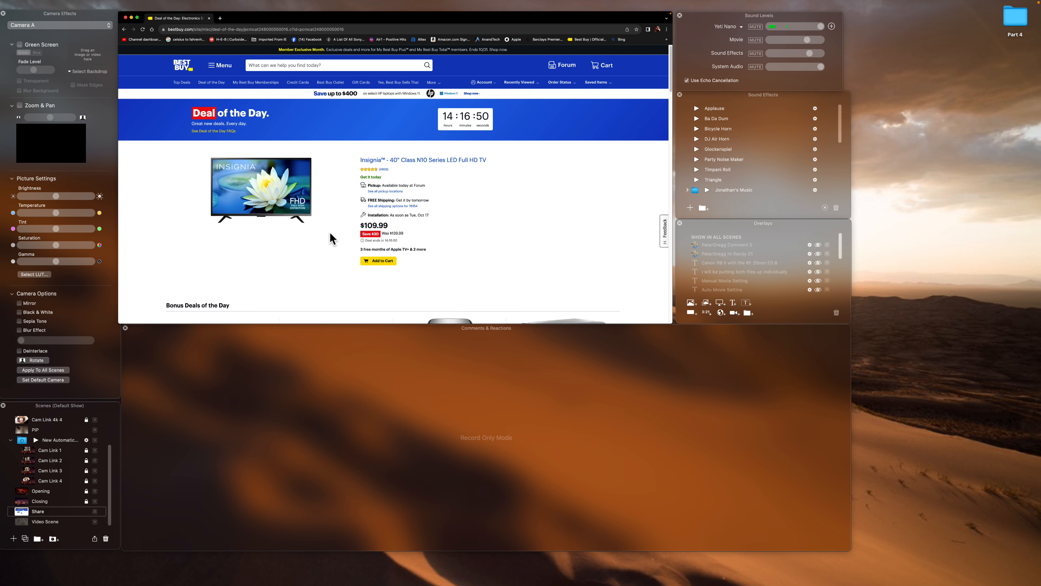
scroll(down, 3)
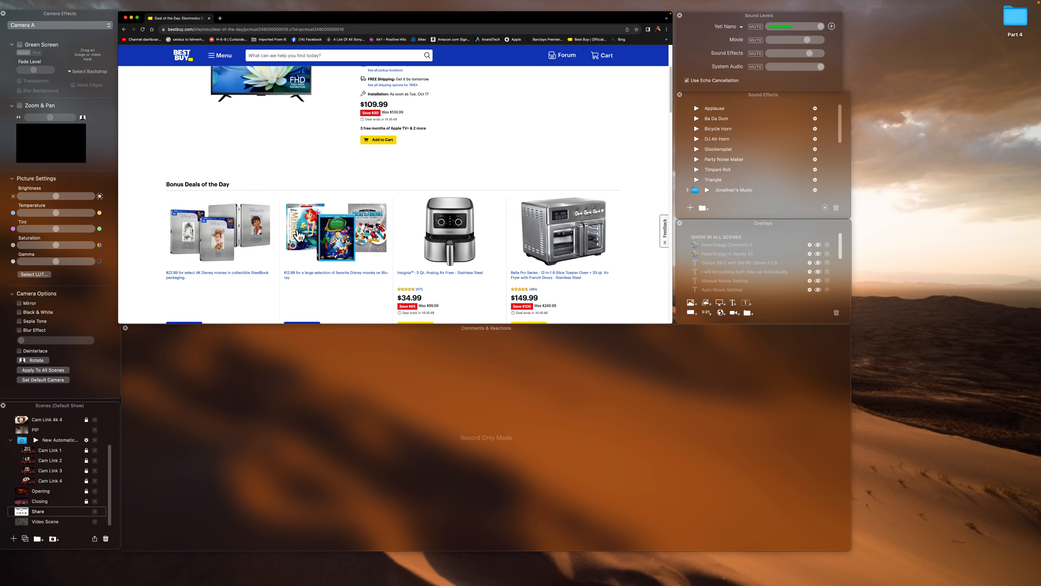
scroll(down, 3)
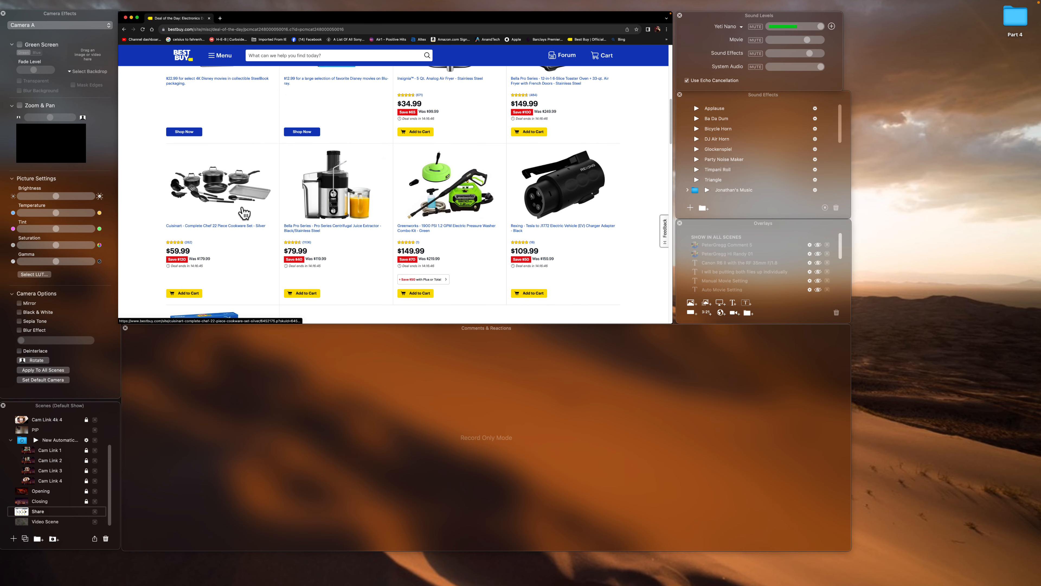
scroll(down, 3)
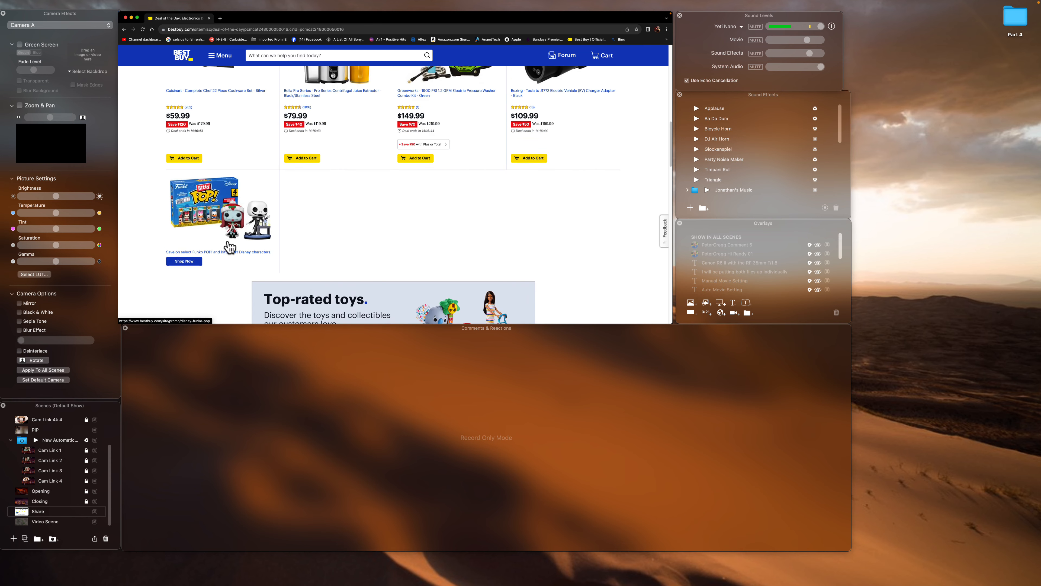
scroll(down, 3)
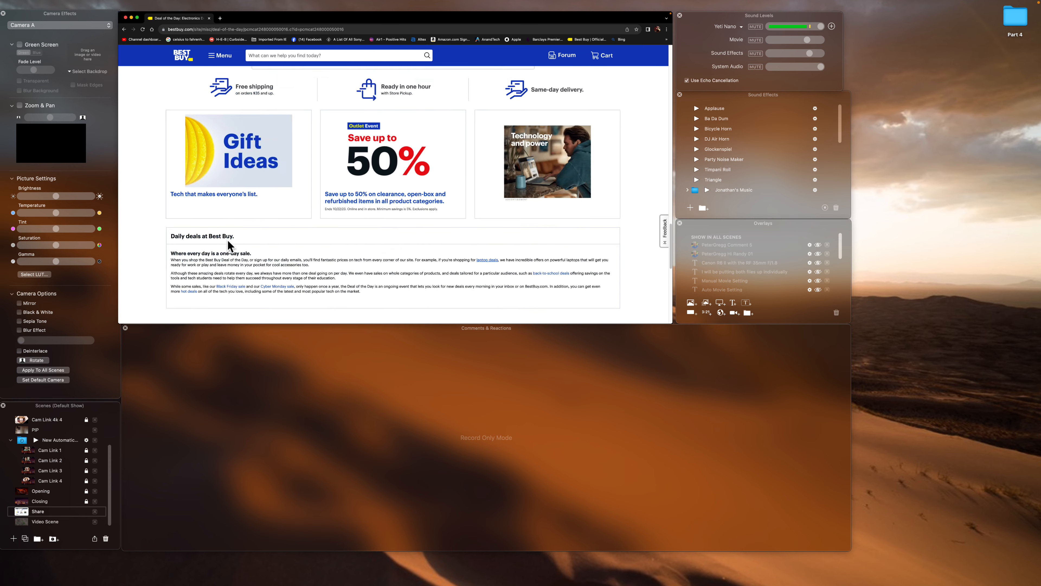
scroll(down, 3)
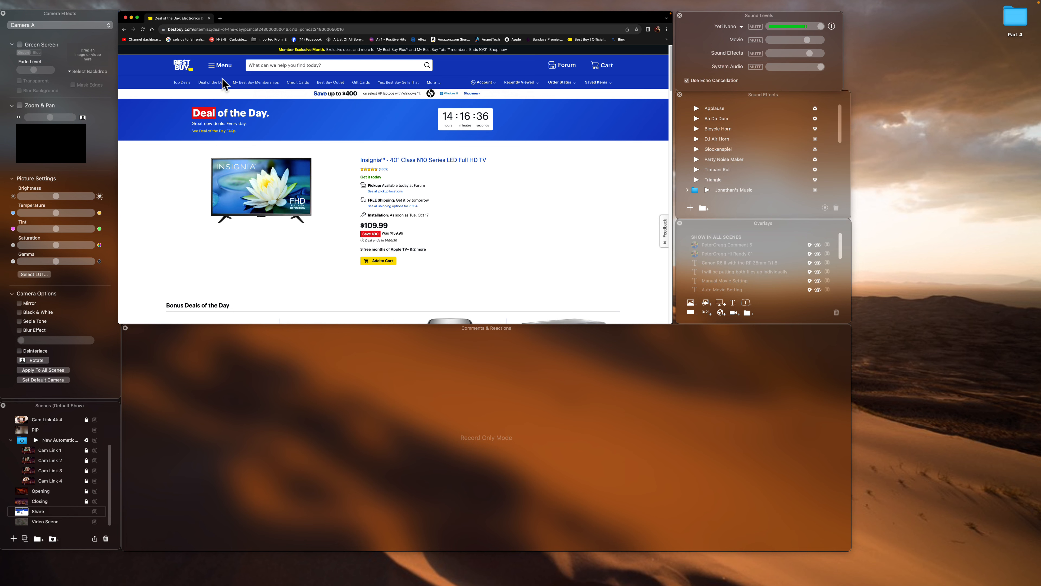
click(211, 82)
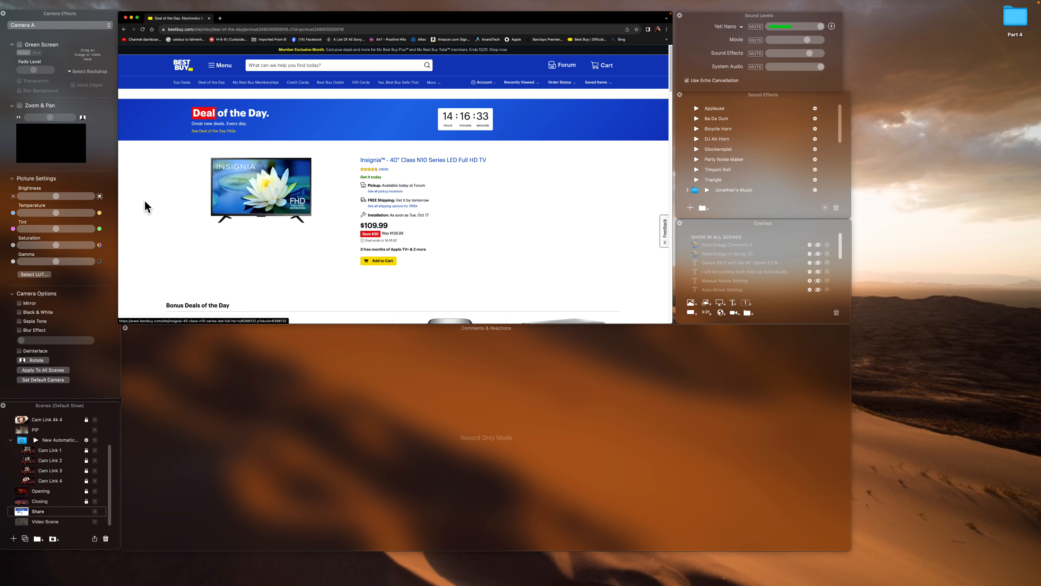
scroll(down, 3)
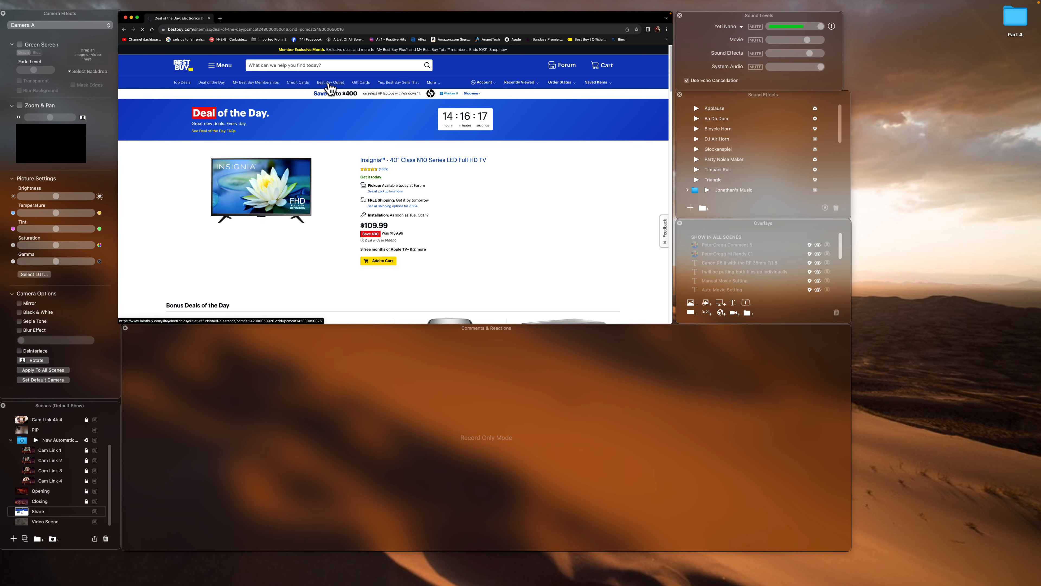
- Browse the Best Buy Outlet deals page
click(331, 82)
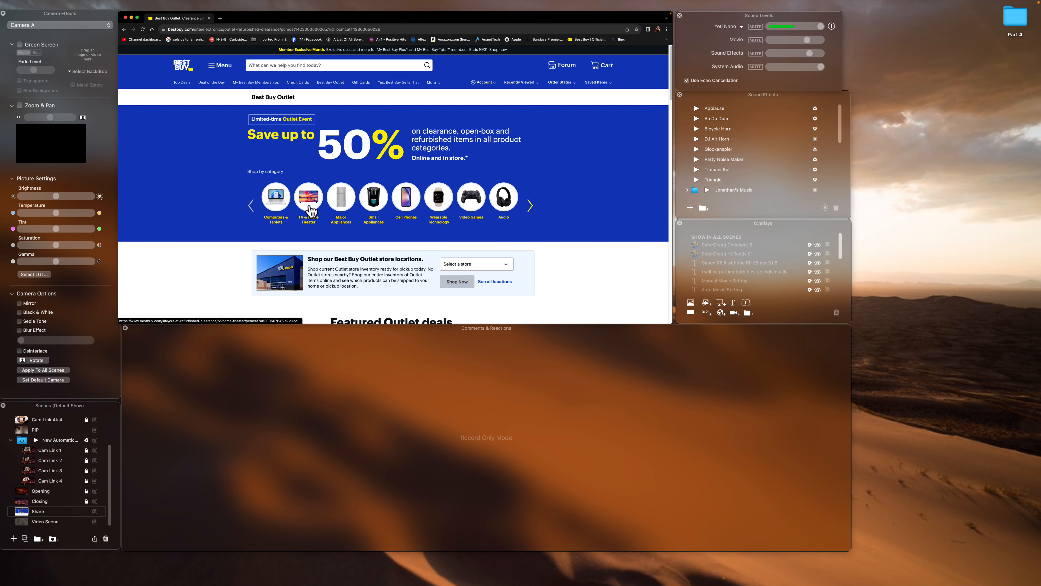
scroll(down, 3)
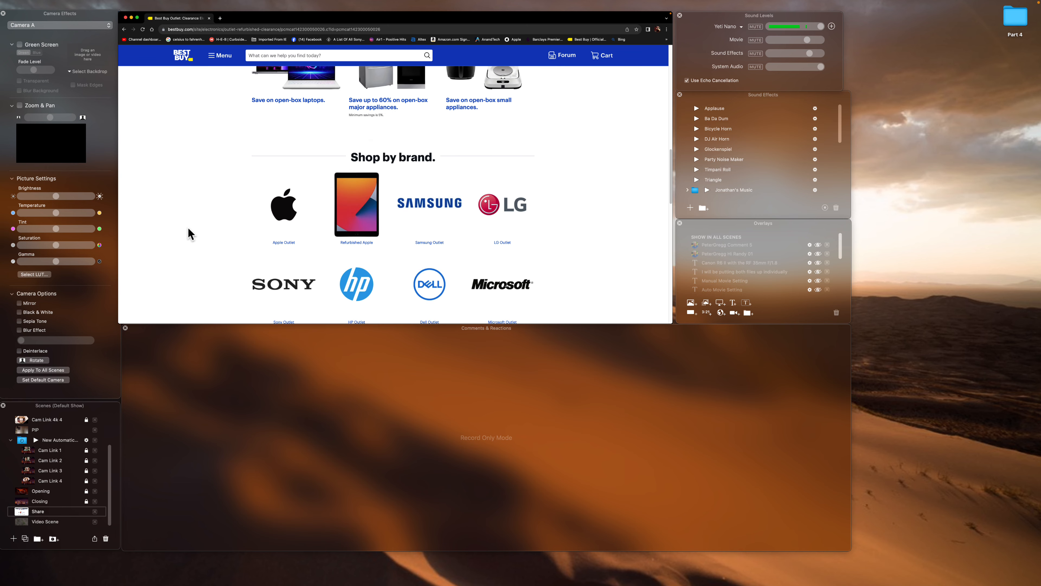
scroll(down, 3)
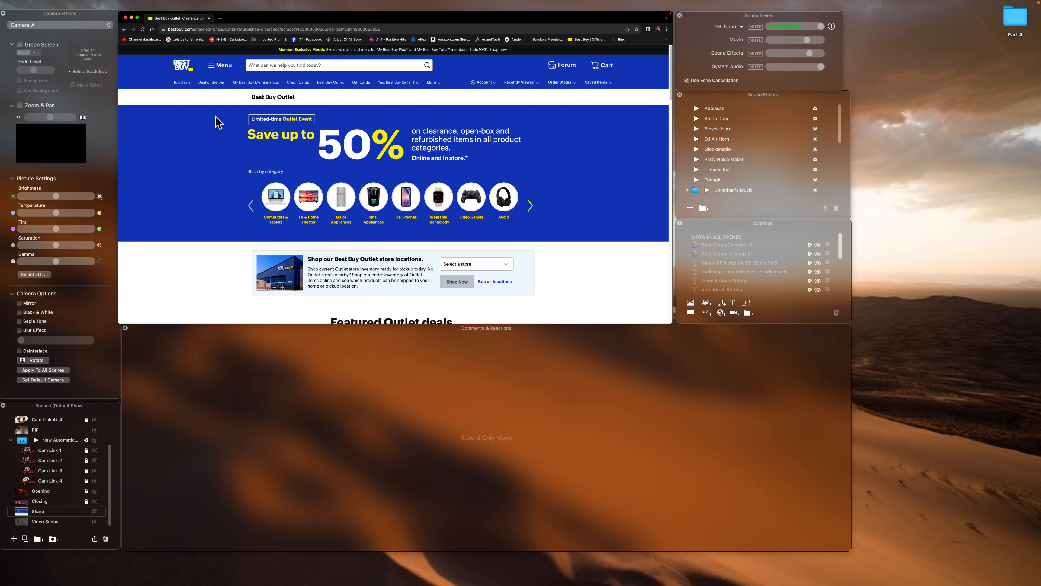
mouse_move(215, 70)
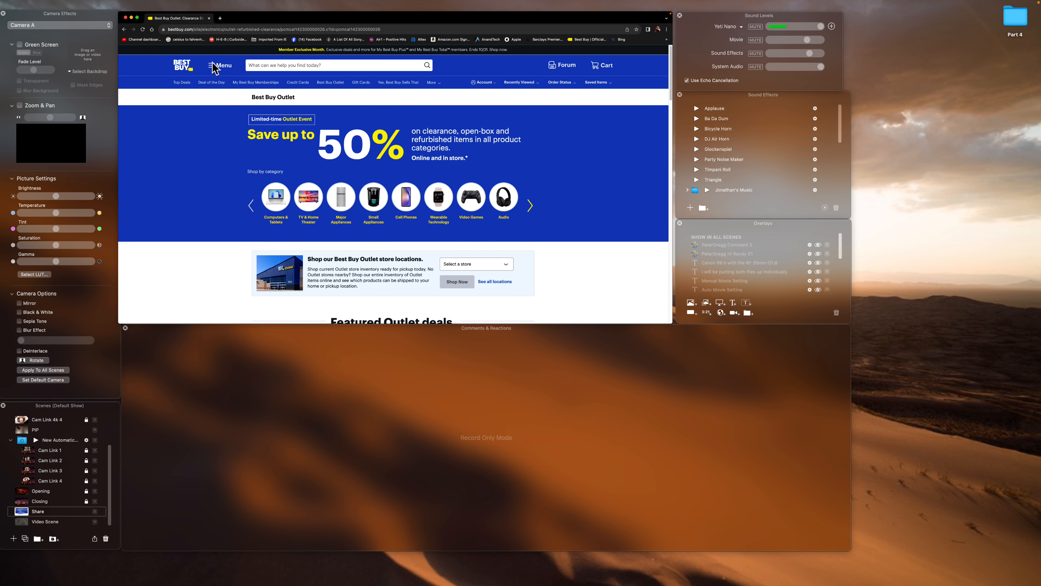
- Go to the Unlocked Phones category under Cell Phones from the department menu
click(216, 65)
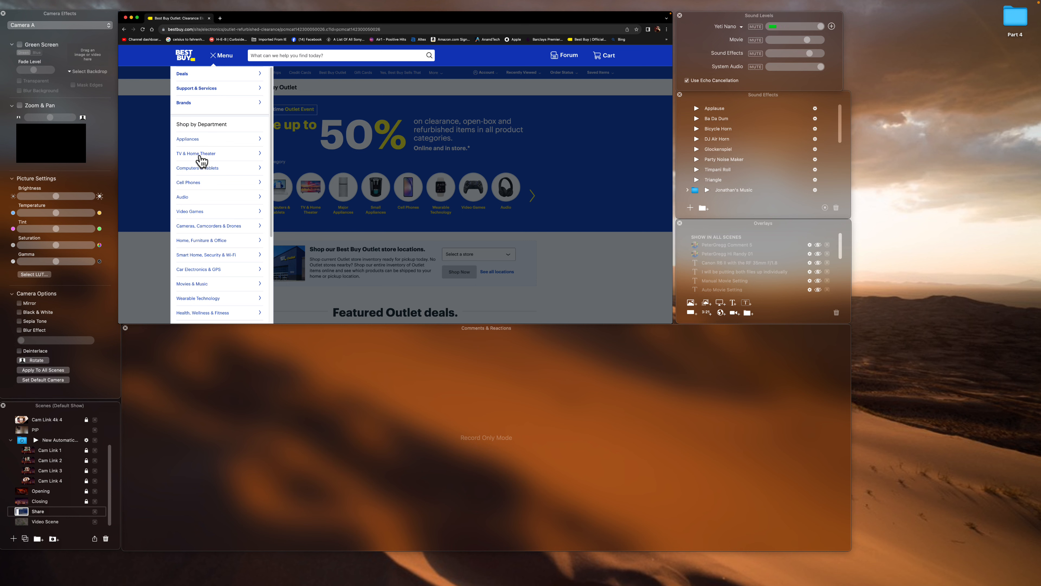
click(188, 182)
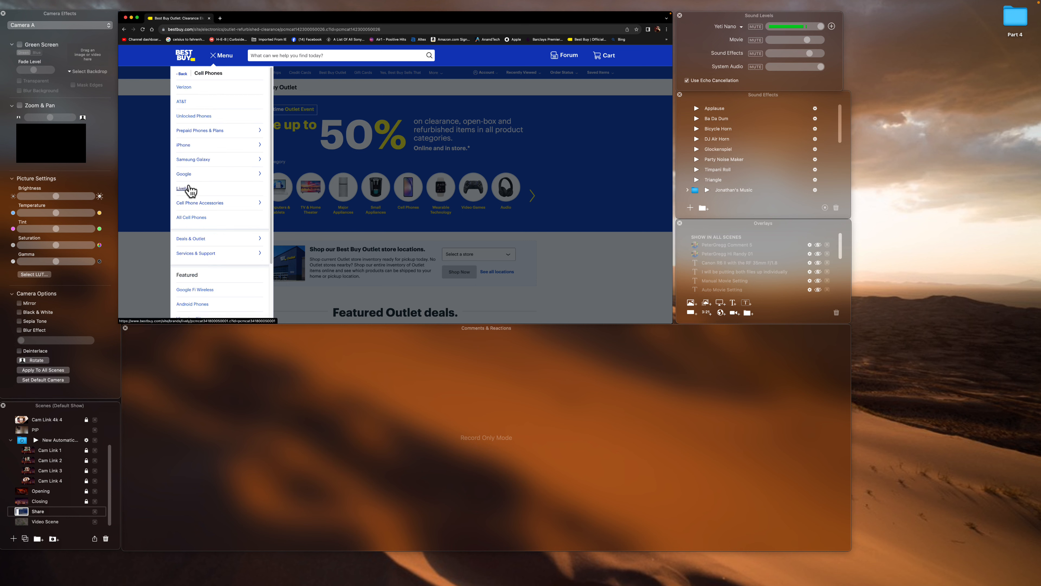
mouse_move(200, 123)
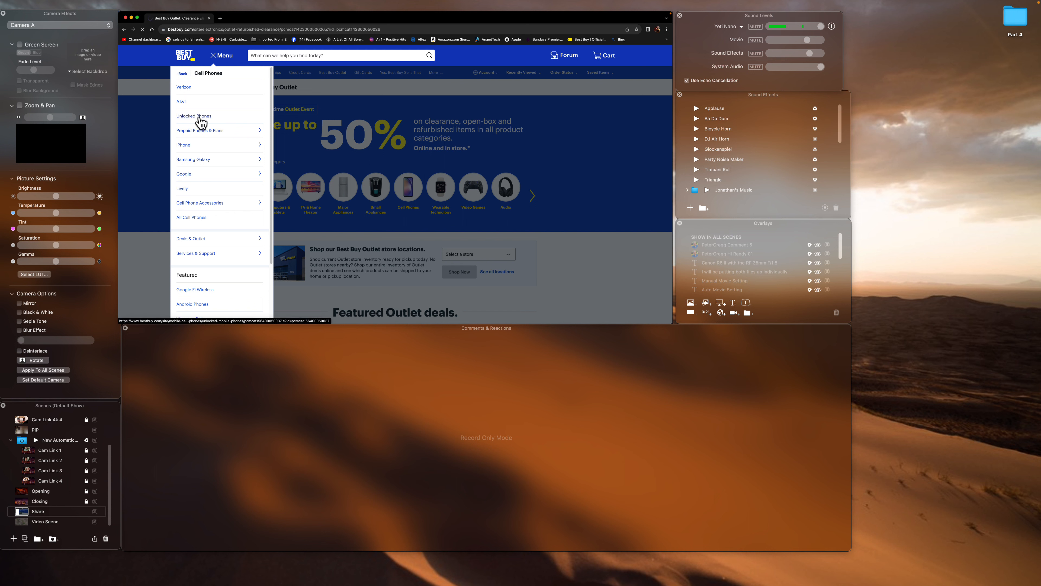
click(194, 116)
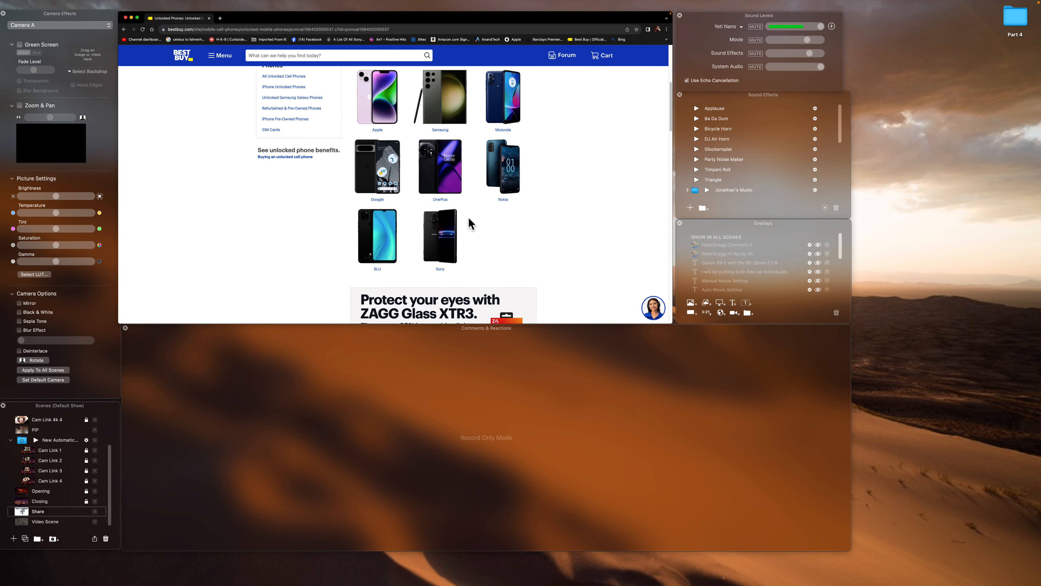
mouse_move(379, 139)
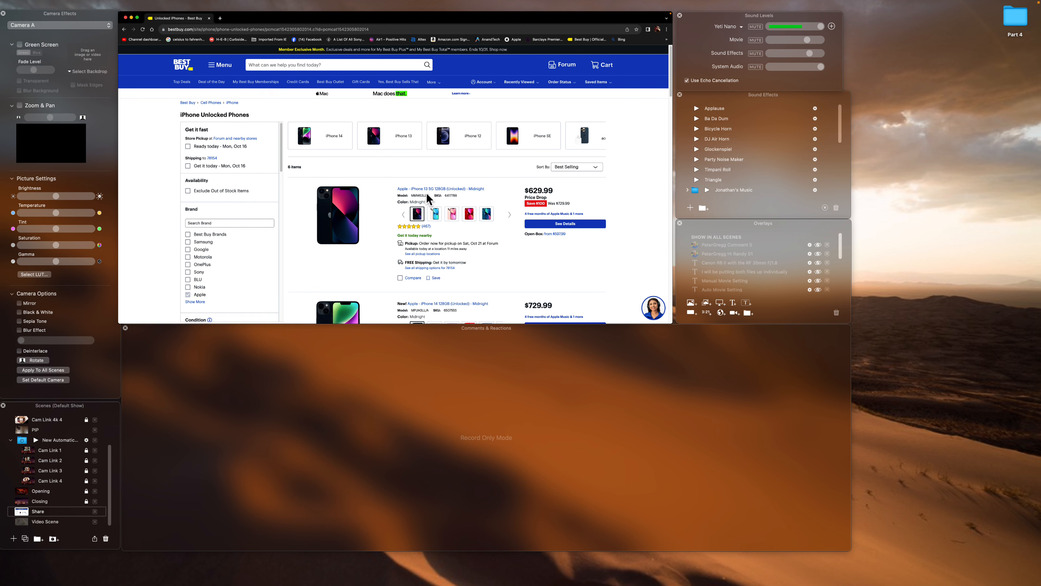
mouse_move(385, 231)
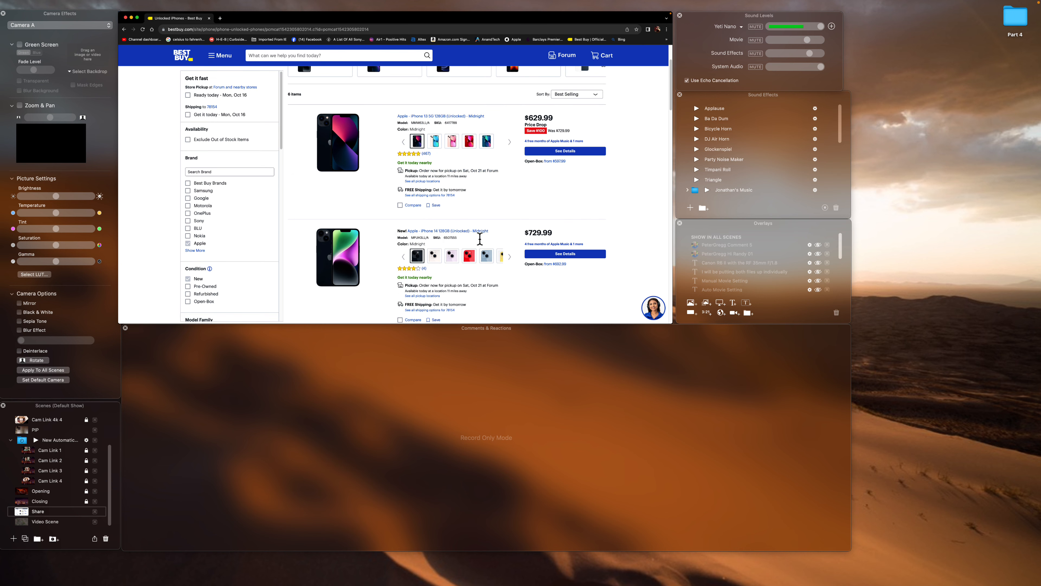
scroll(down, 3)
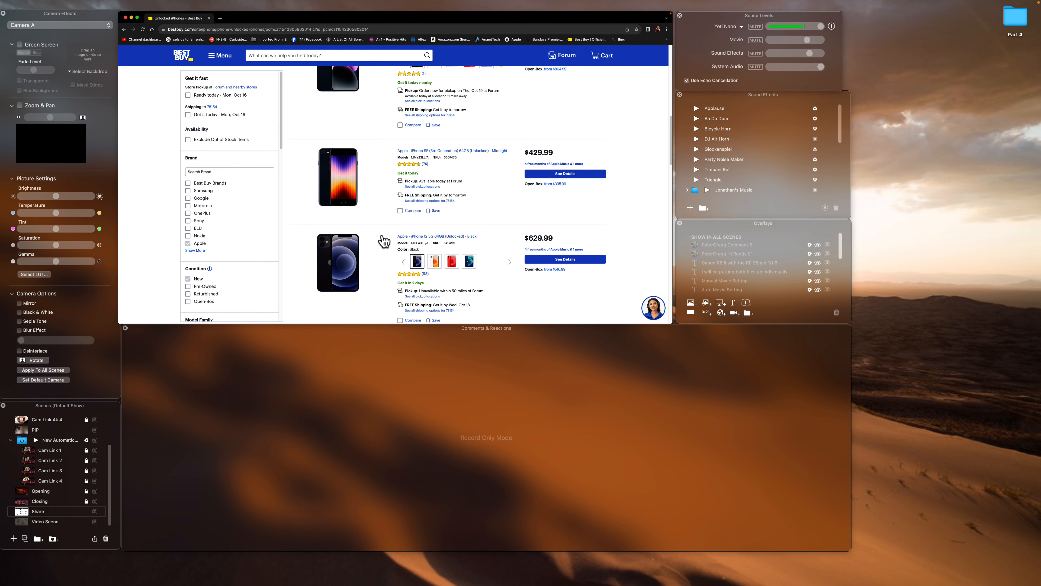
scroll(down, 3)
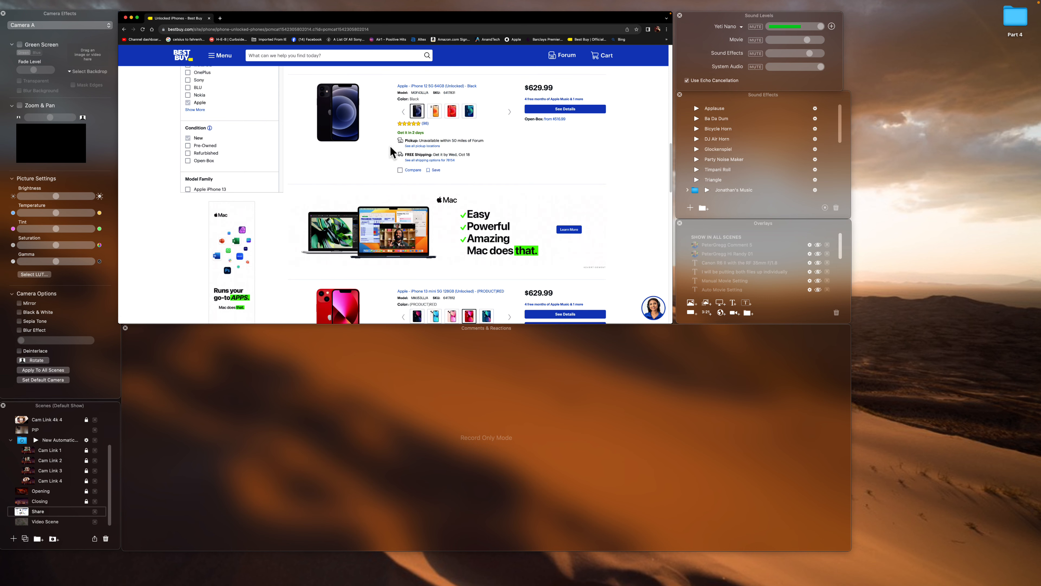
mouse_move(401, 191)
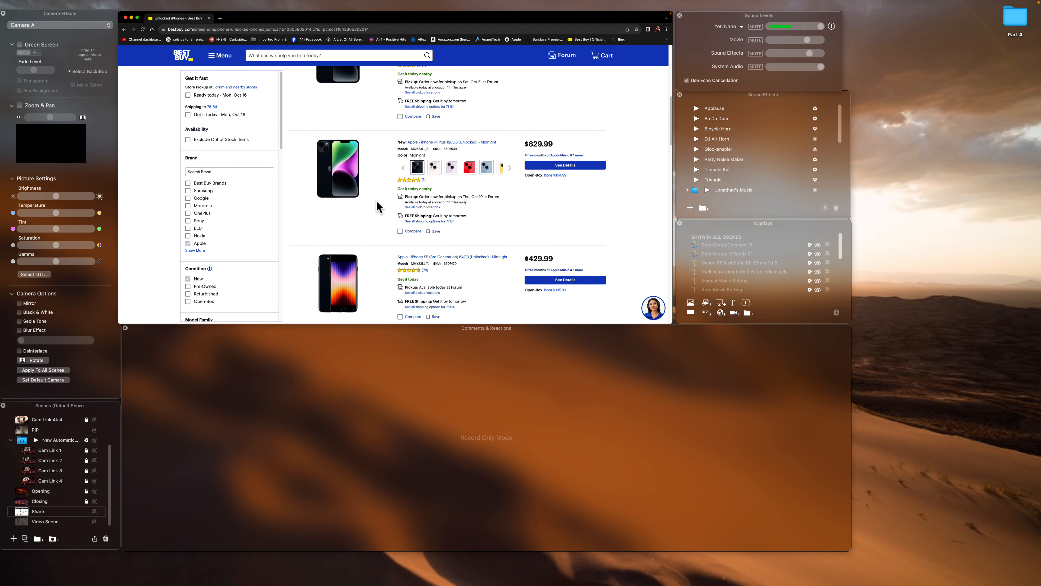
mouse_move(454, 148)
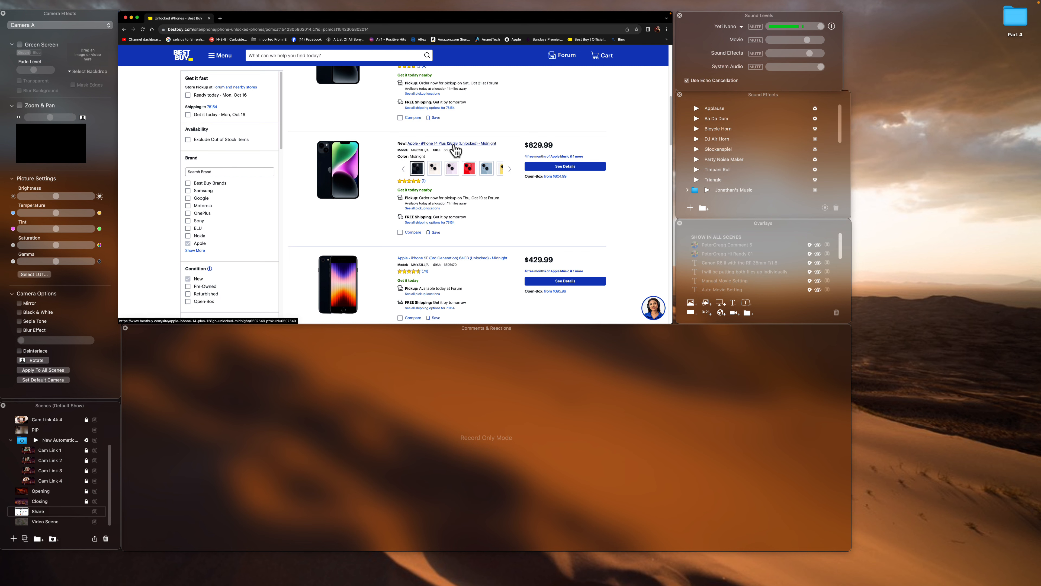
scroll(down, 3)
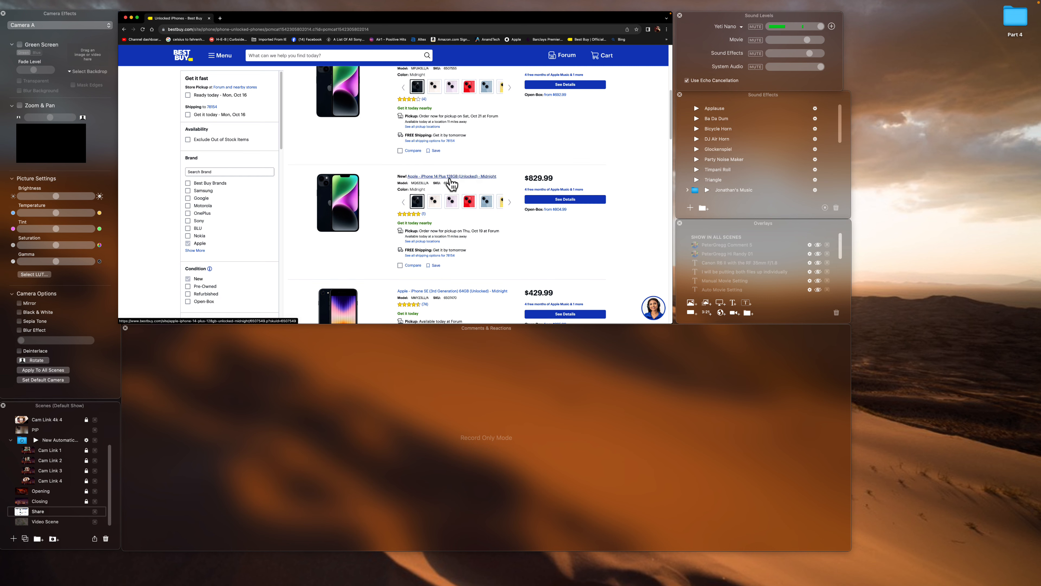
scroll(down, 3)
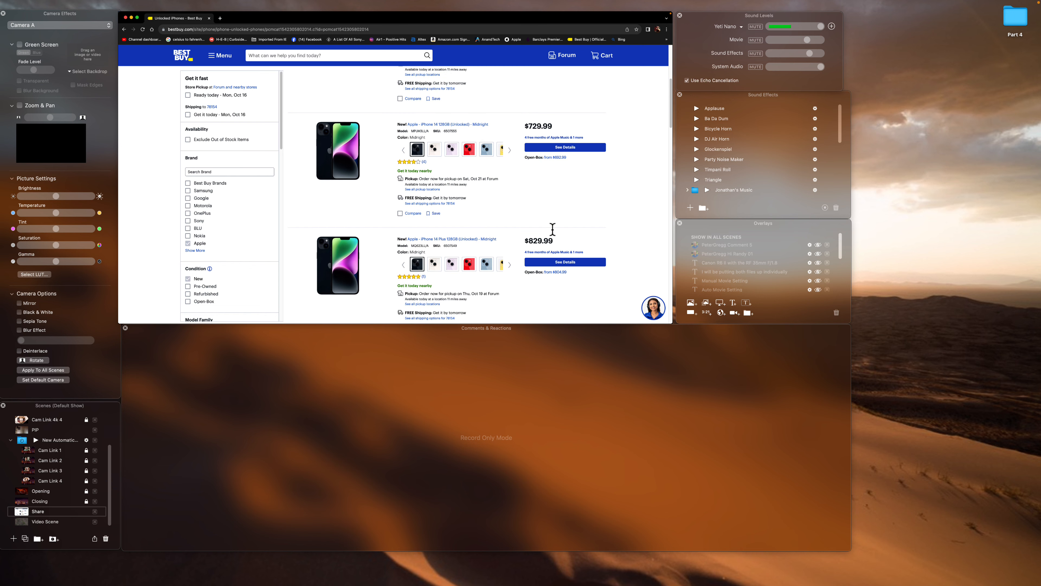
scroll(down, 3)
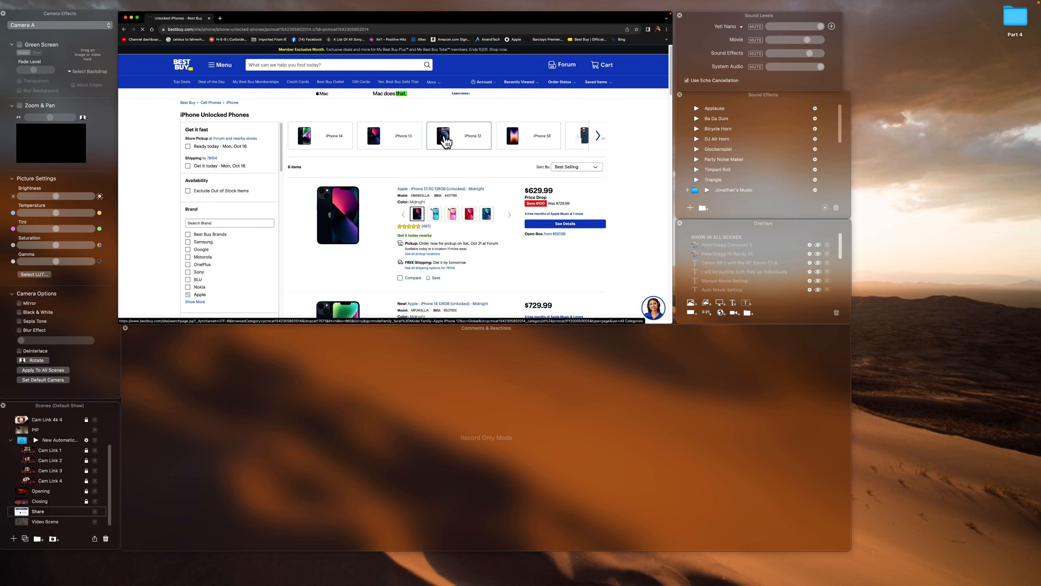
- Filter unlocked phones to Apple iPhone SE (3rd Generation) and open its $429.99 product page
click(458, 135)
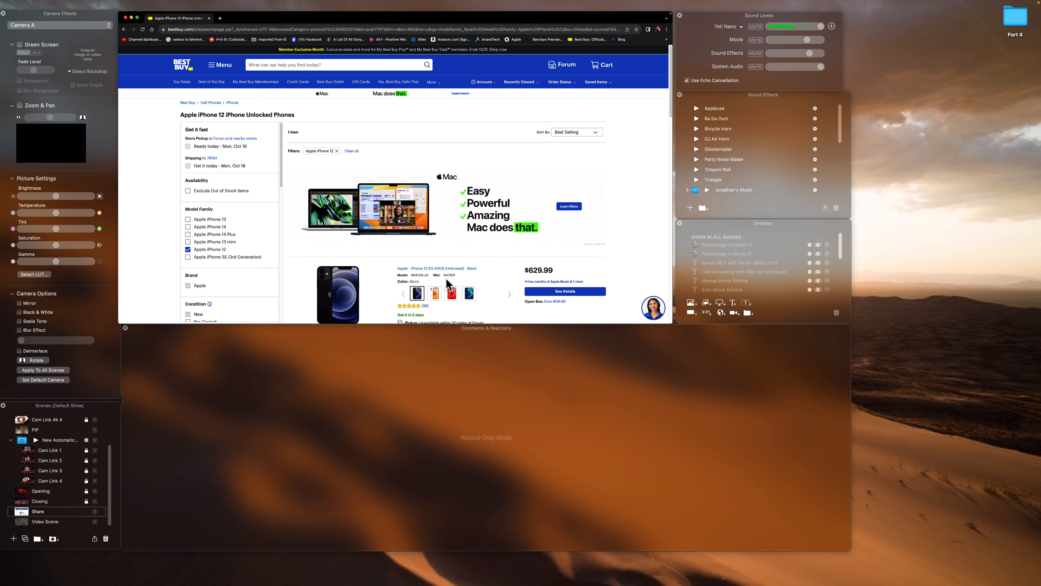
scroll(down, 3)
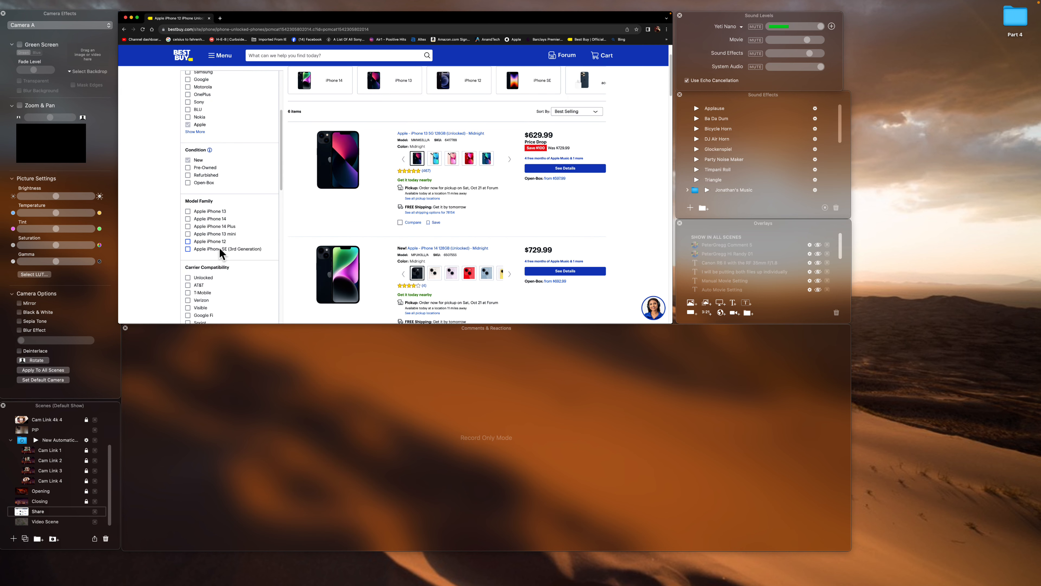
click(187, 249)
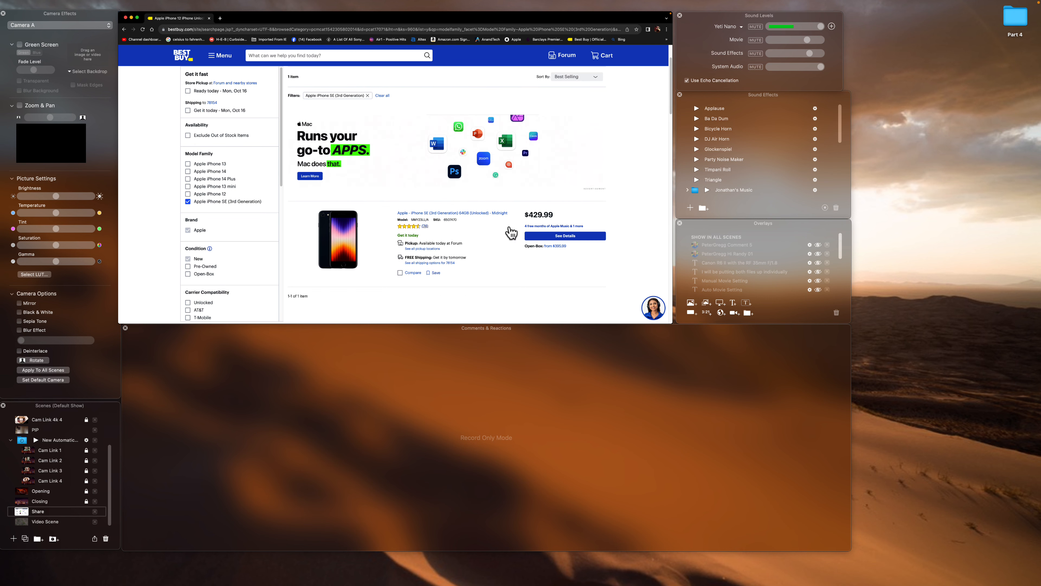
mouse_move(450, 243)
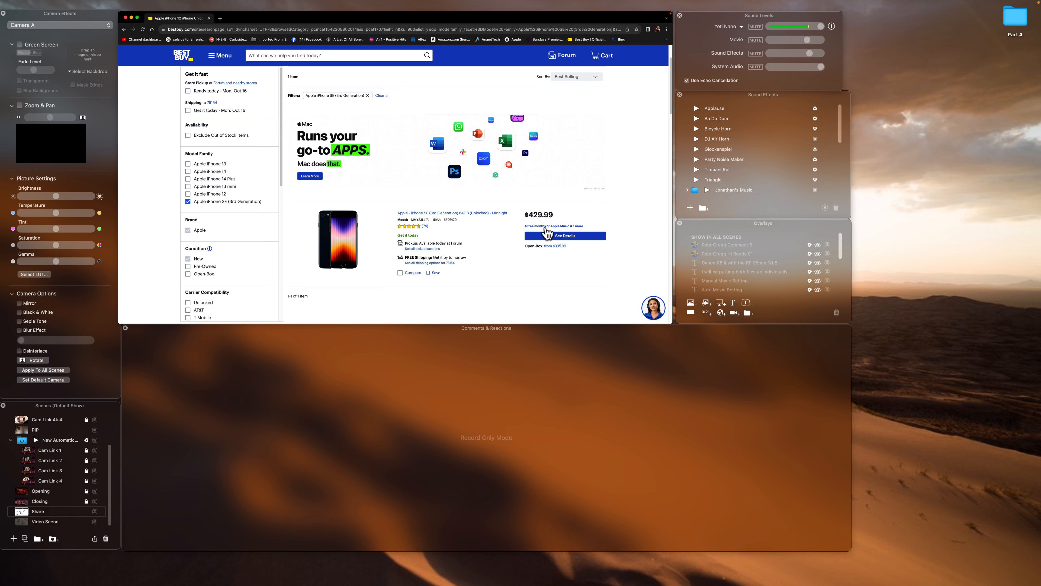
mouse_move(433, 230)
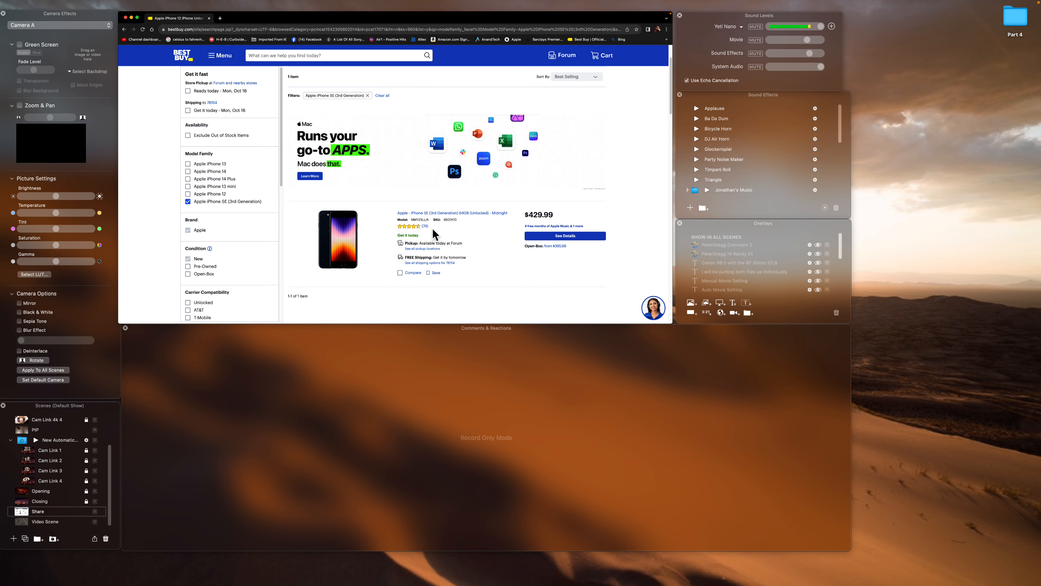
click(425, 213)
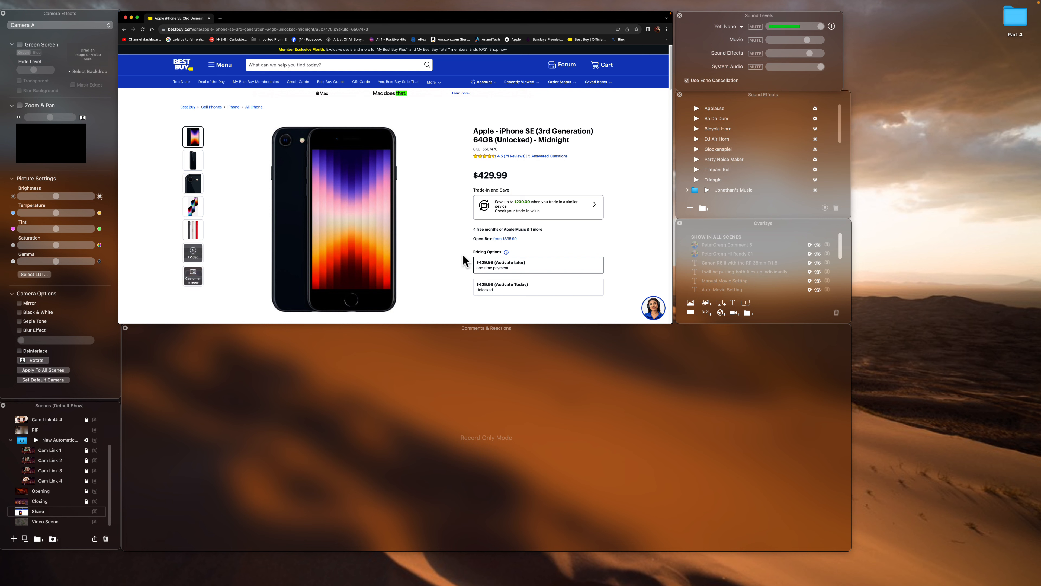
scroll(down, 3)
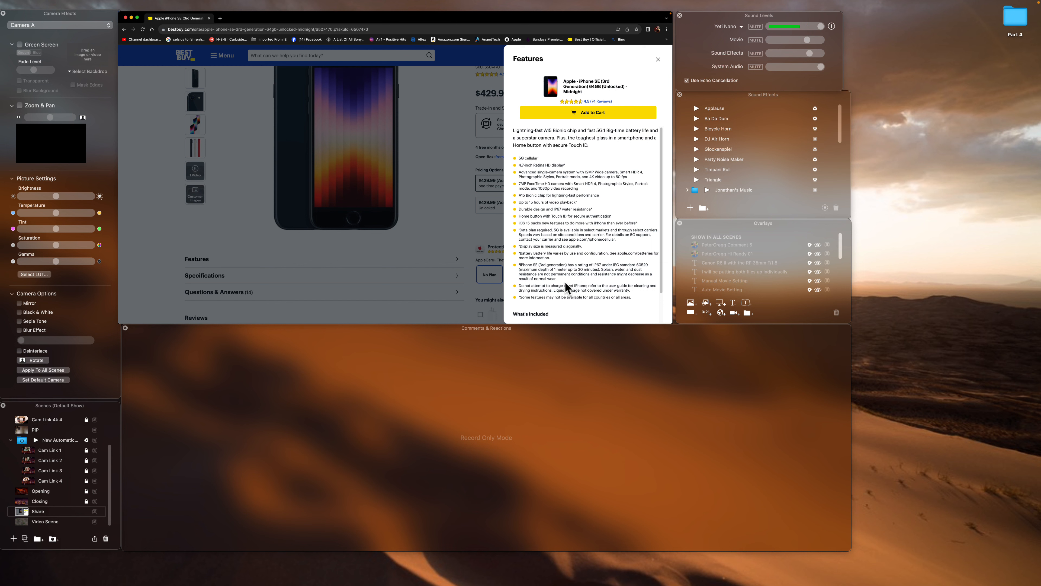
mouse_move(572, 264)
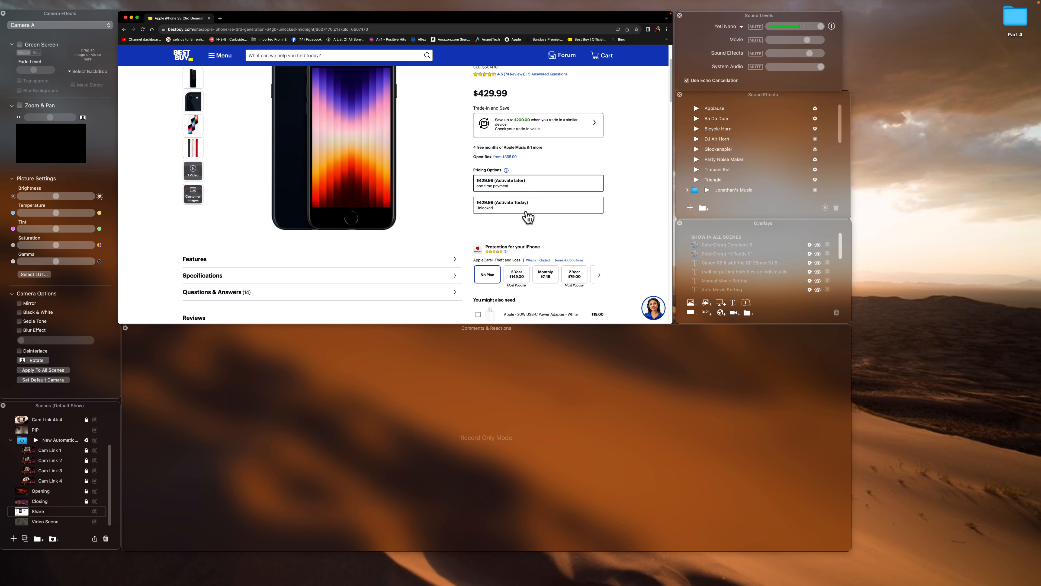
mouse_move(489, 211)
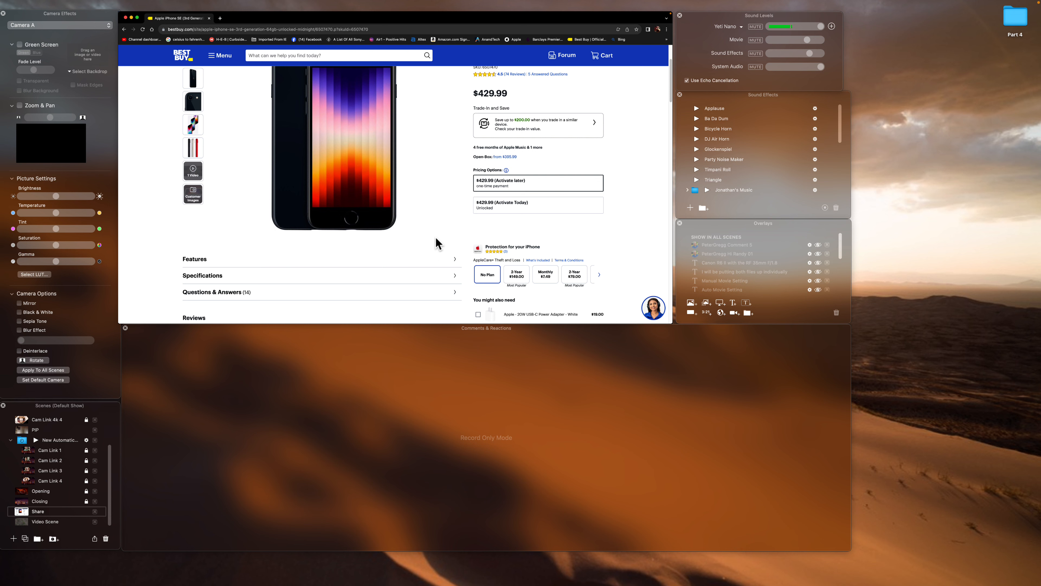
scroll(down, 3)
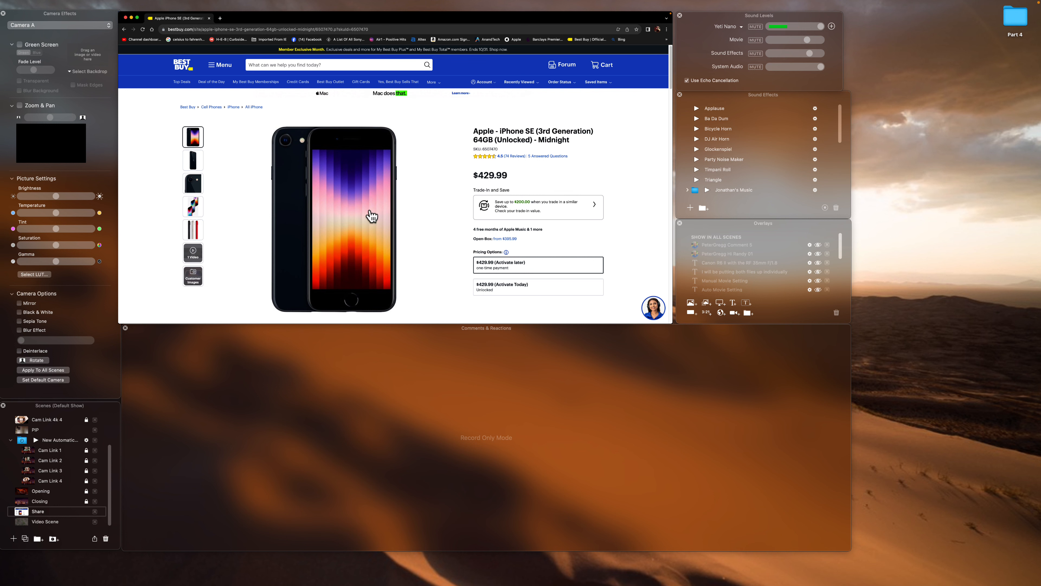
- Flip through the iPhone SE gallery: camera close-up, two angled phones, then the black, white and red options
click(193, 160)
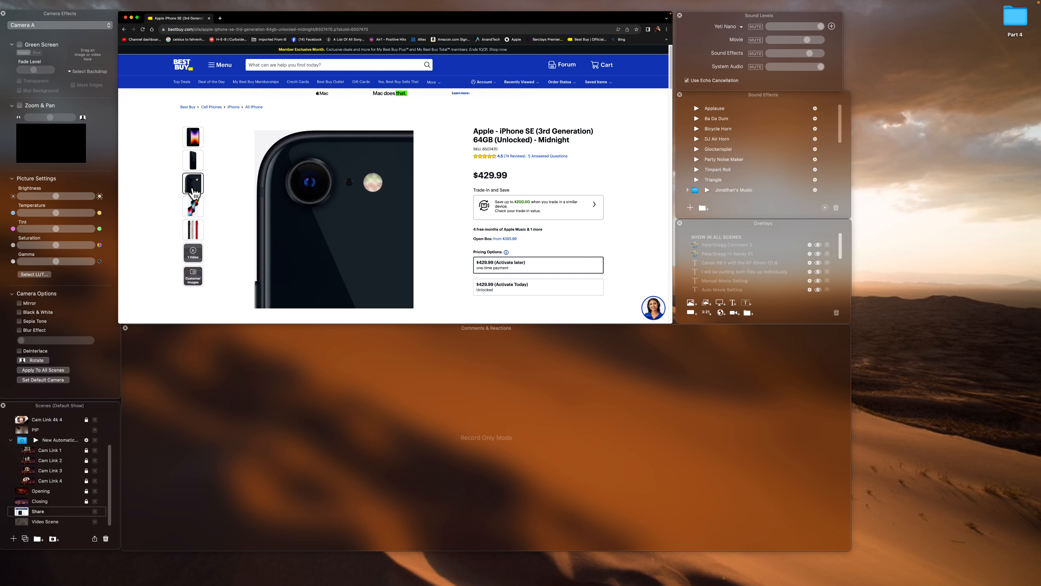
click(193, 206)
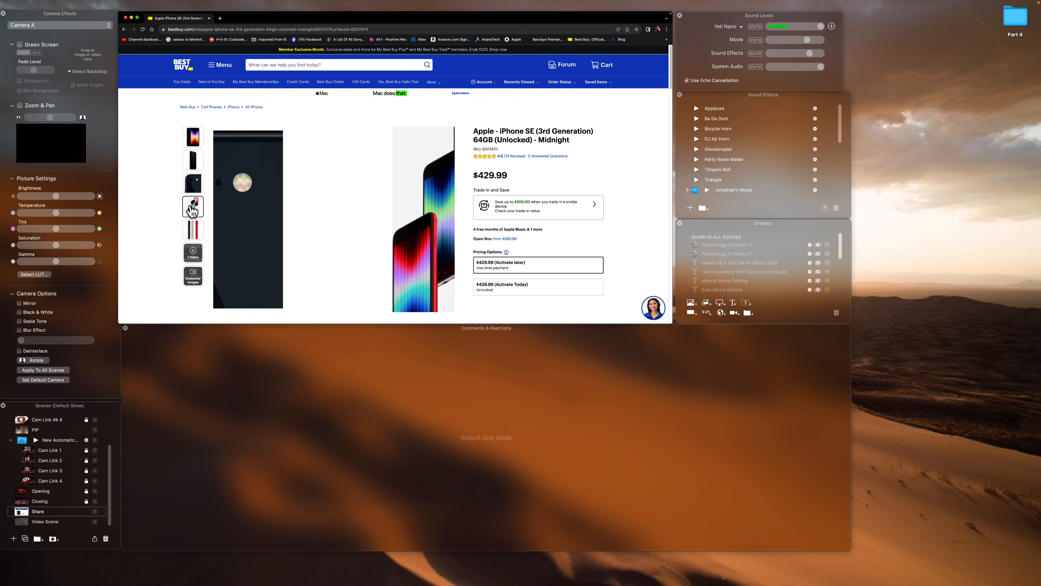
click(193, 207)
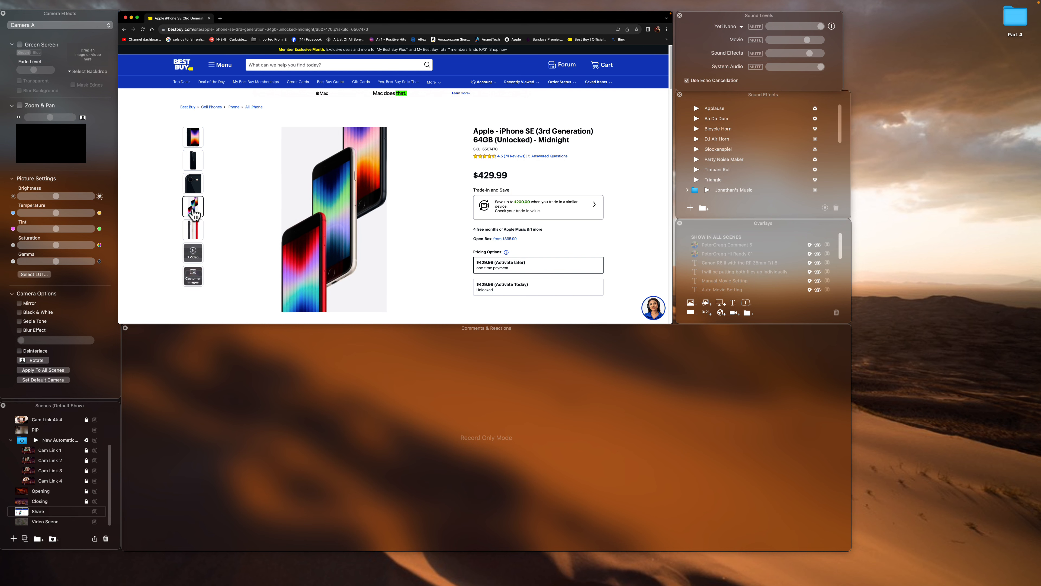
click(193, 230)
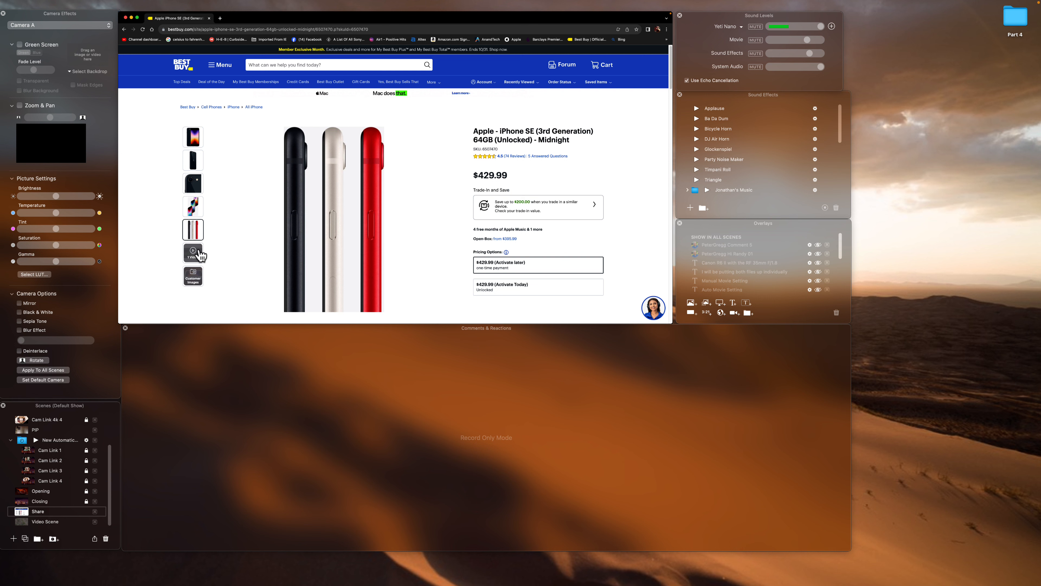
mouse_move(248, 177)
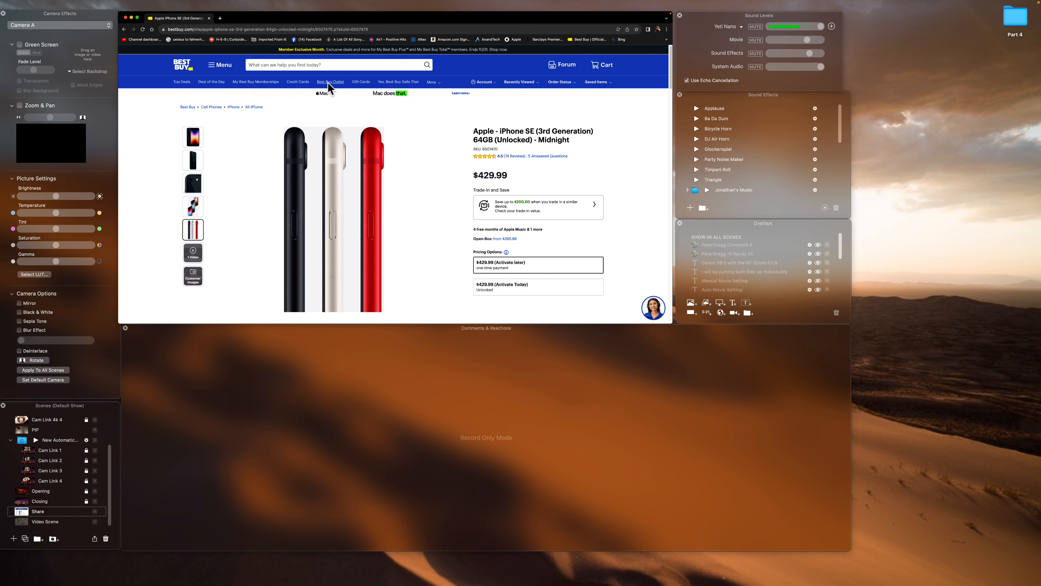
mouse_move(155, 63)
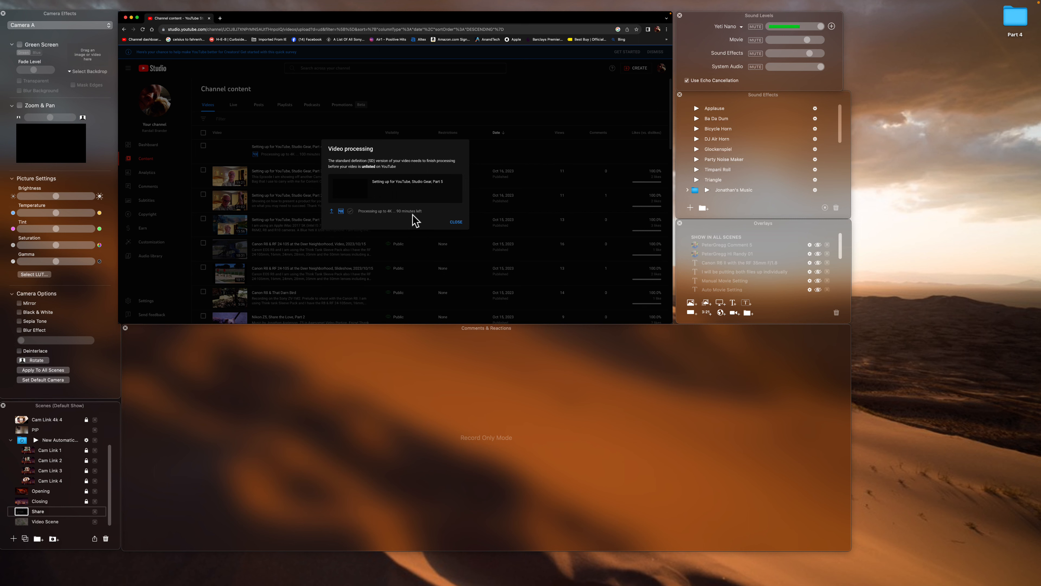
mouse_move(393, 221)
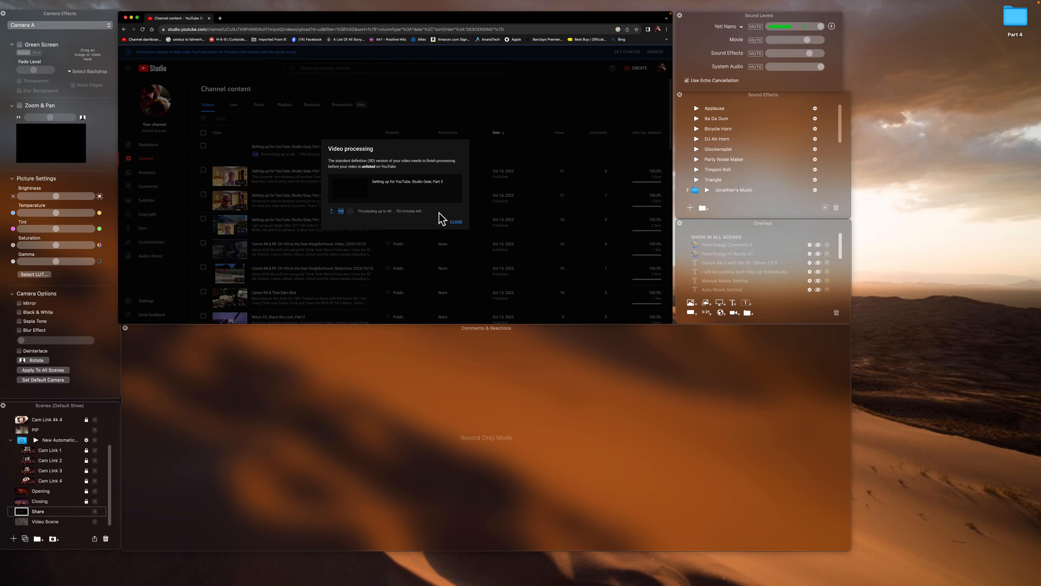
- Close the Video processing notice so the content list shows Parts 4 and 5 pending
click(456, 222)
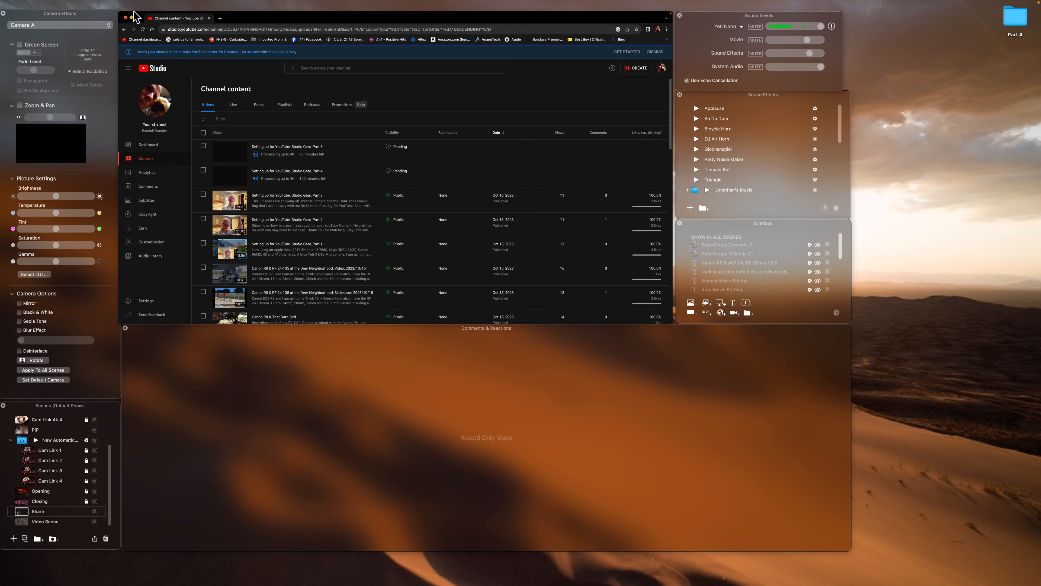
- Quit Google Chrome and bring up Ecamm Live's Options menu containing Live Demo Mode
click(147, 14)
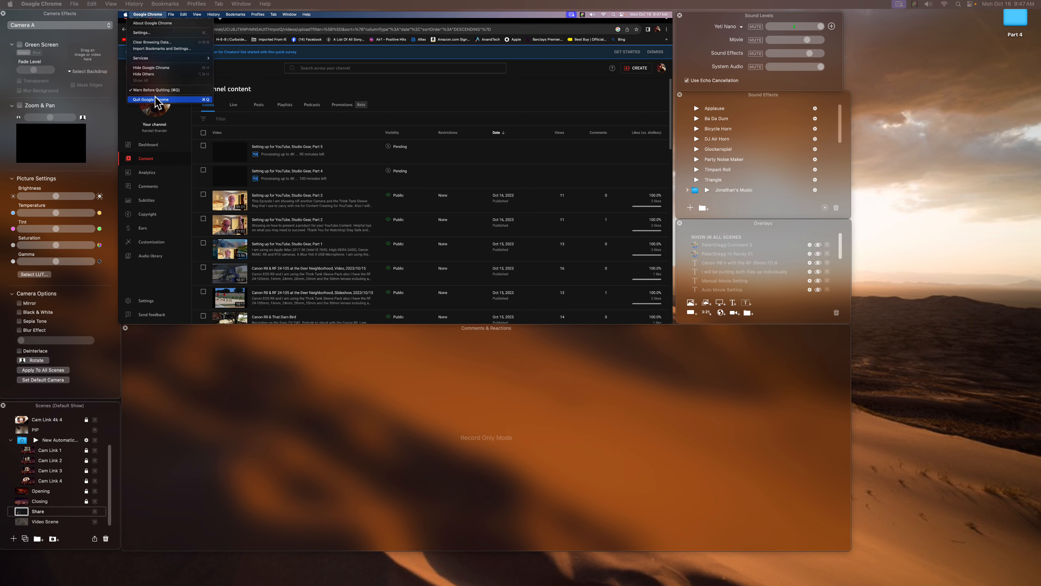
click(151, 100)
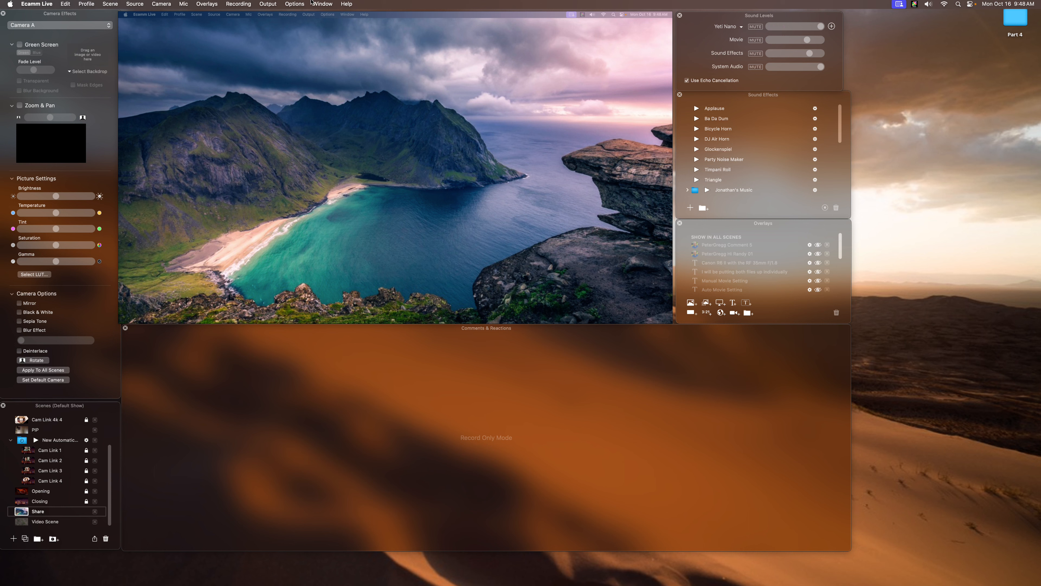
click(295, 4)
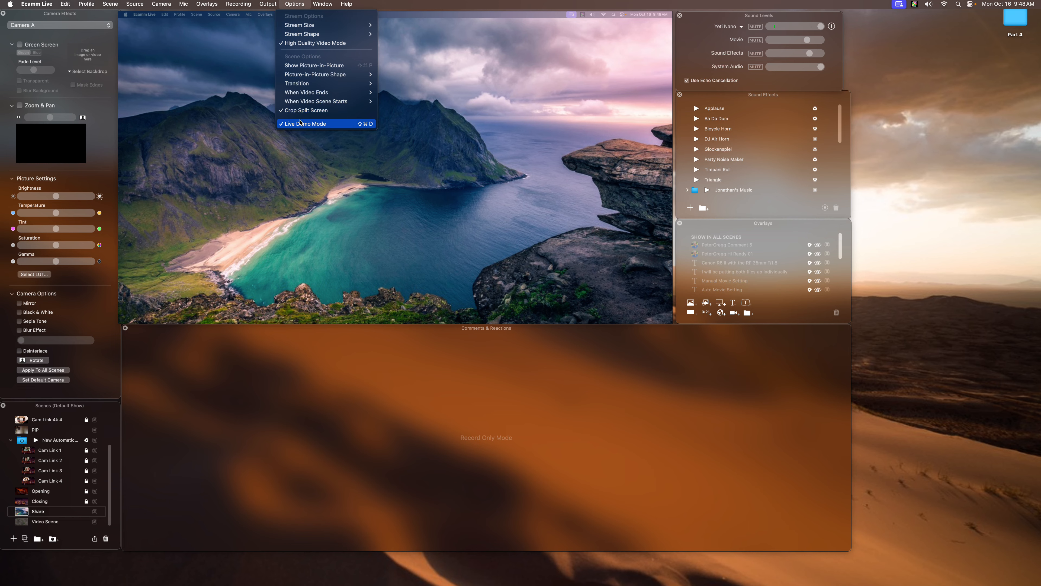